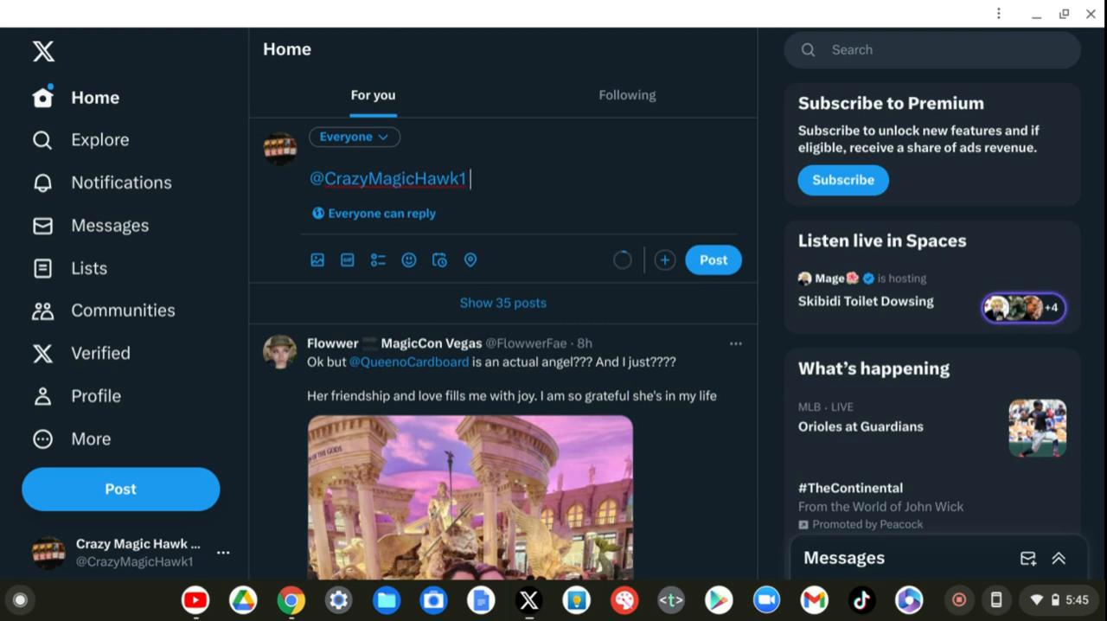
pyautogui.moveTo(532, 367)
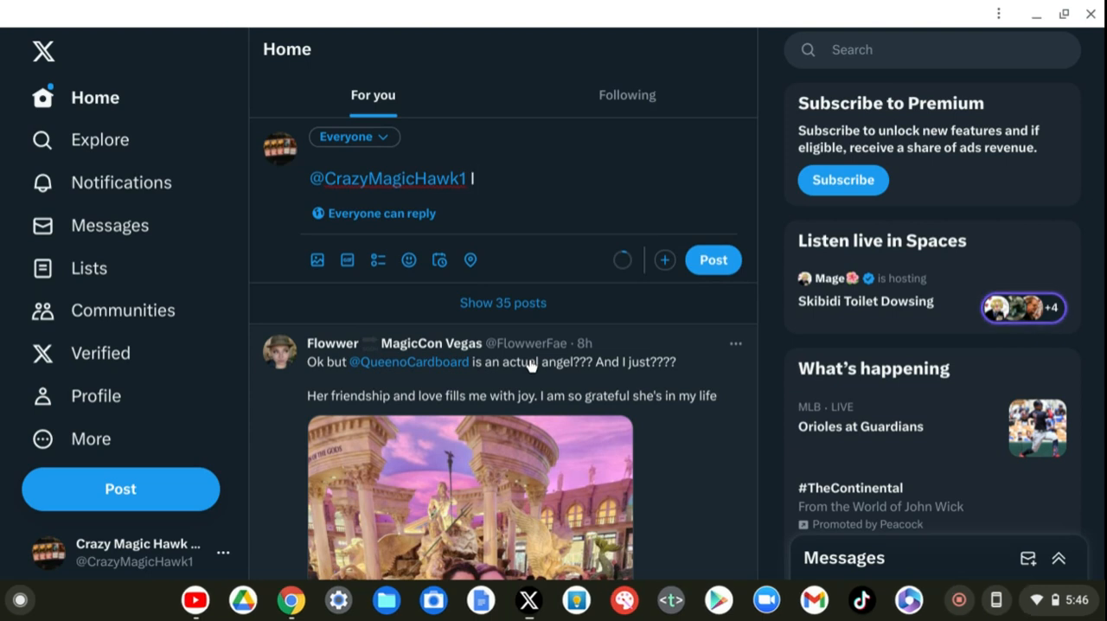
pyautogui.write('am')
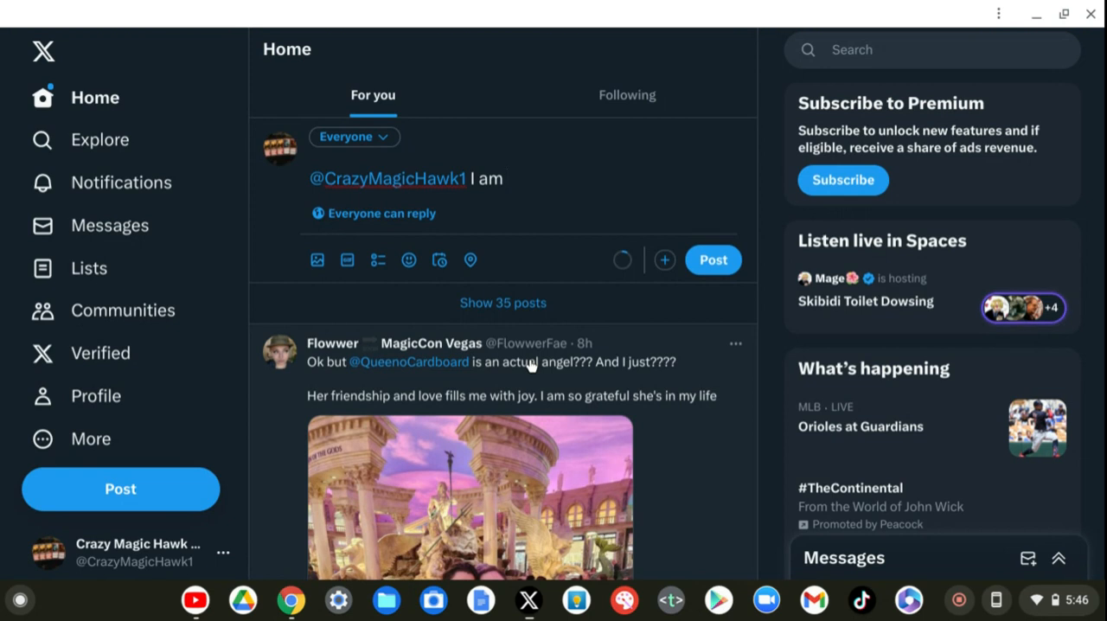
pyautogui.write('tire')
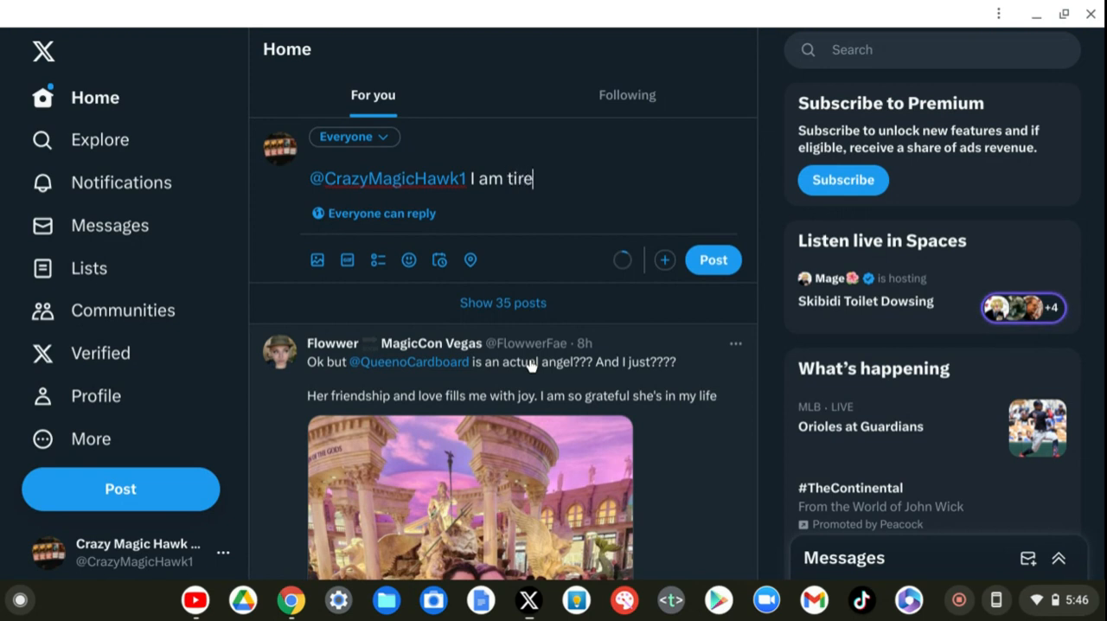
pyautogui.write('d fr')
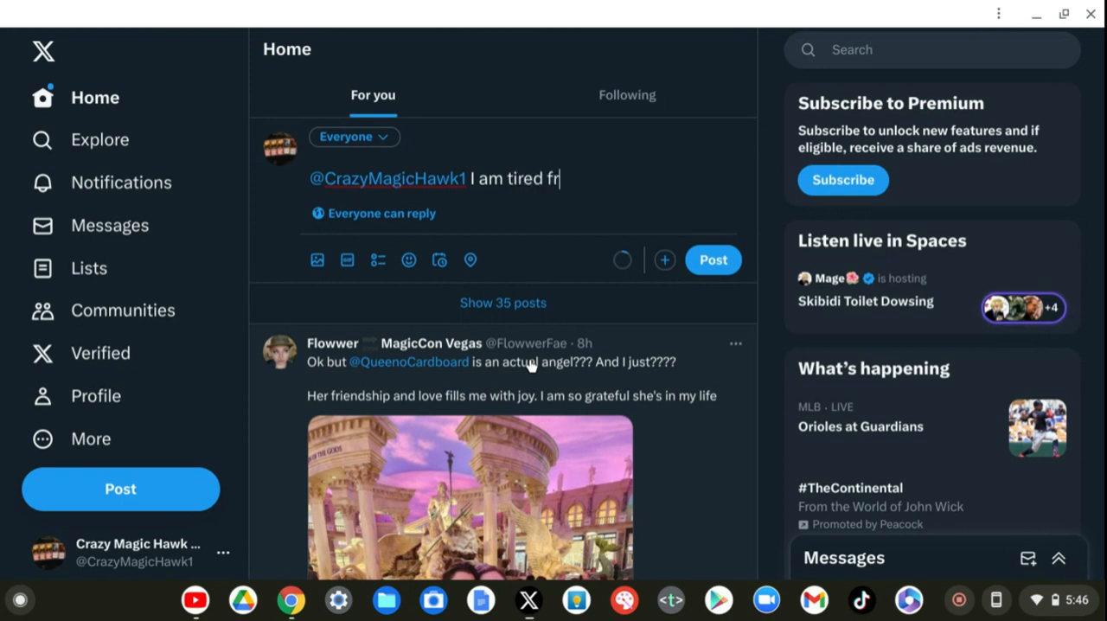
pyautogui.write('om')
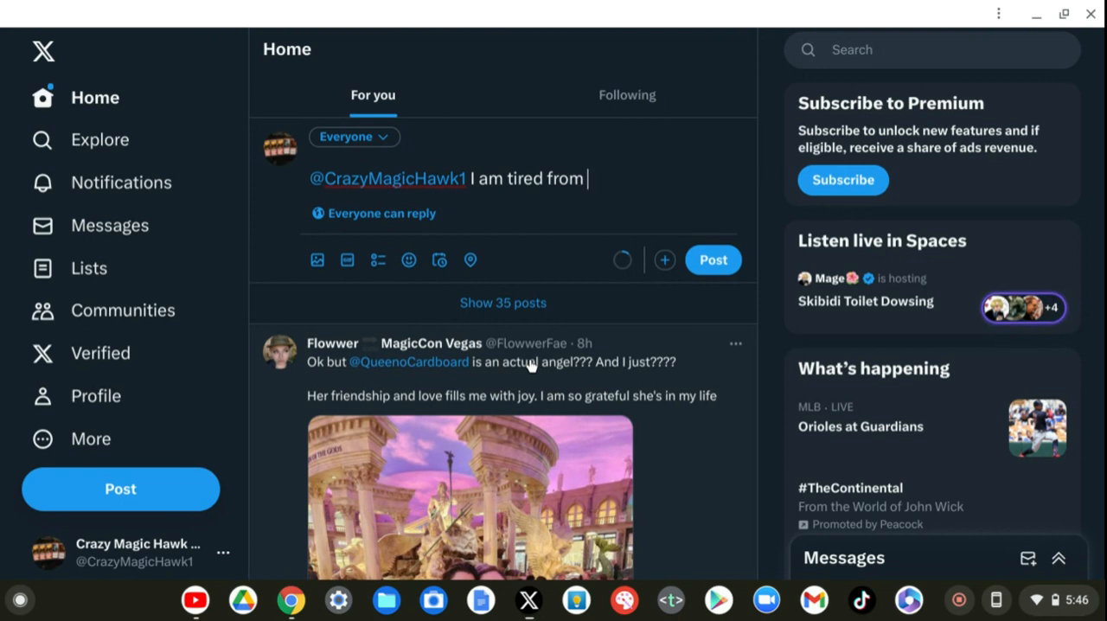
pyautogui.write('the')
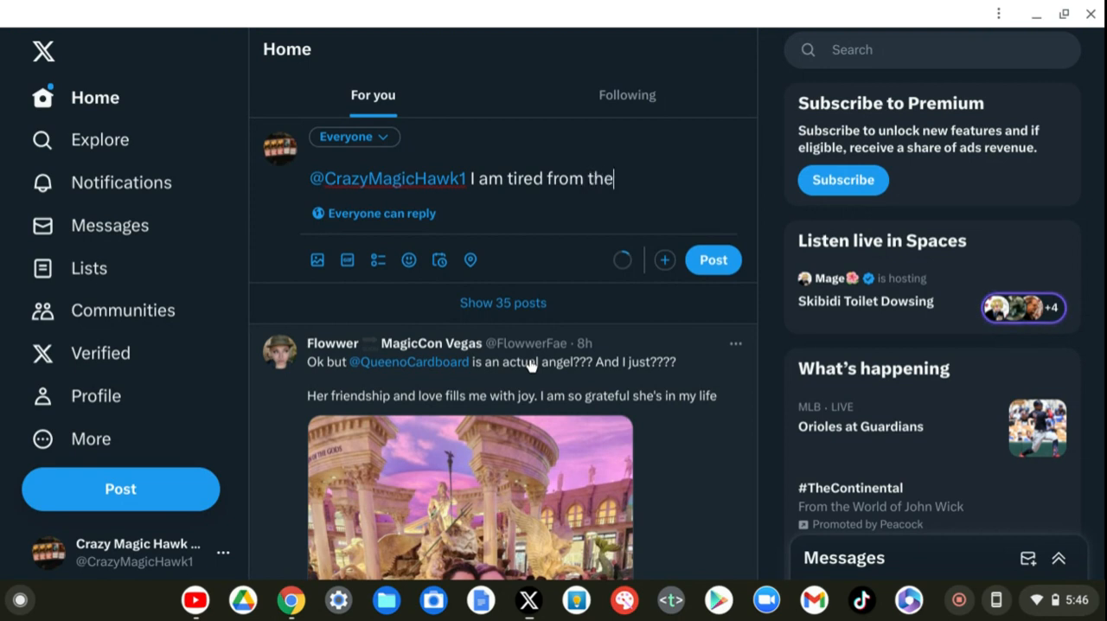
pyautogui.press('BackSpace')
pyautogui.write('f')
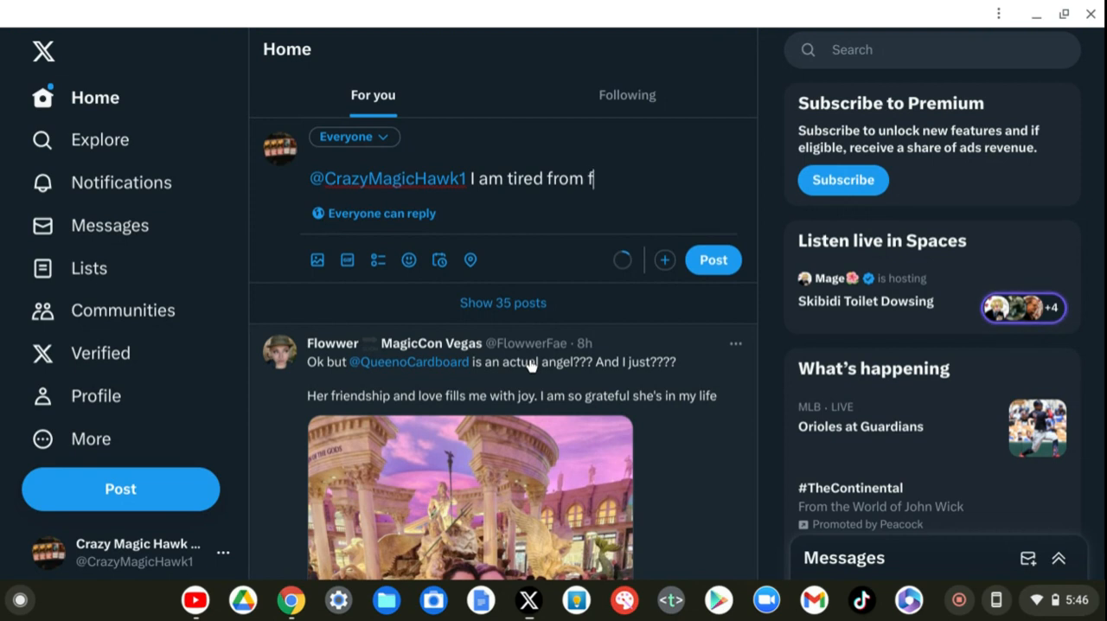
pyautogui.write('riday')
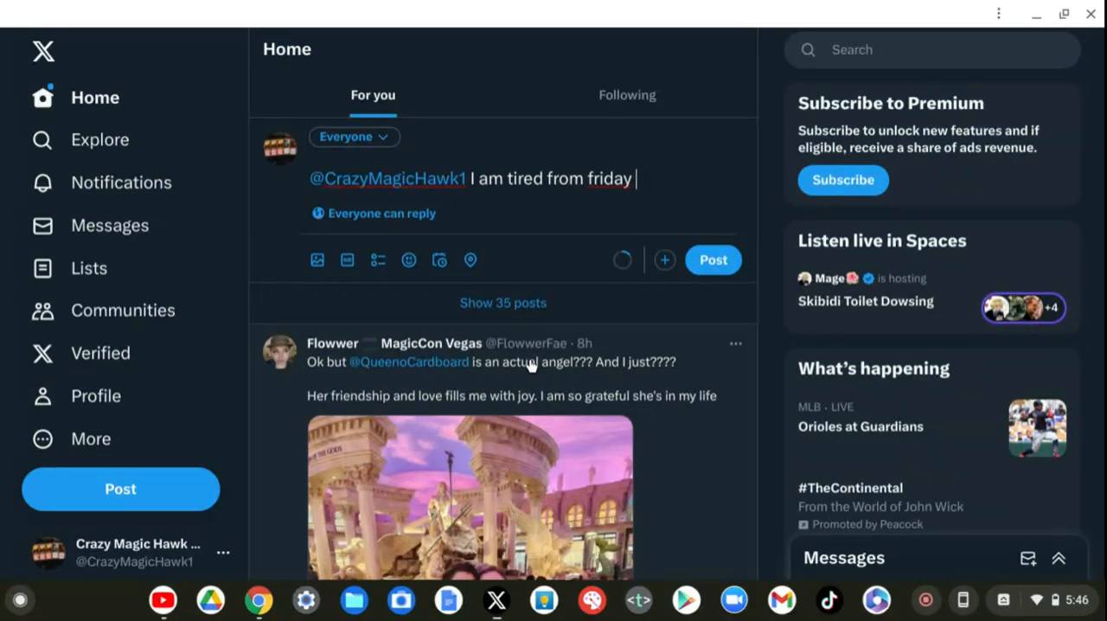
# - Replace the underlined "friday" with the spelling suggestion "Friday"
pyautogui.rightClick(609, 178)
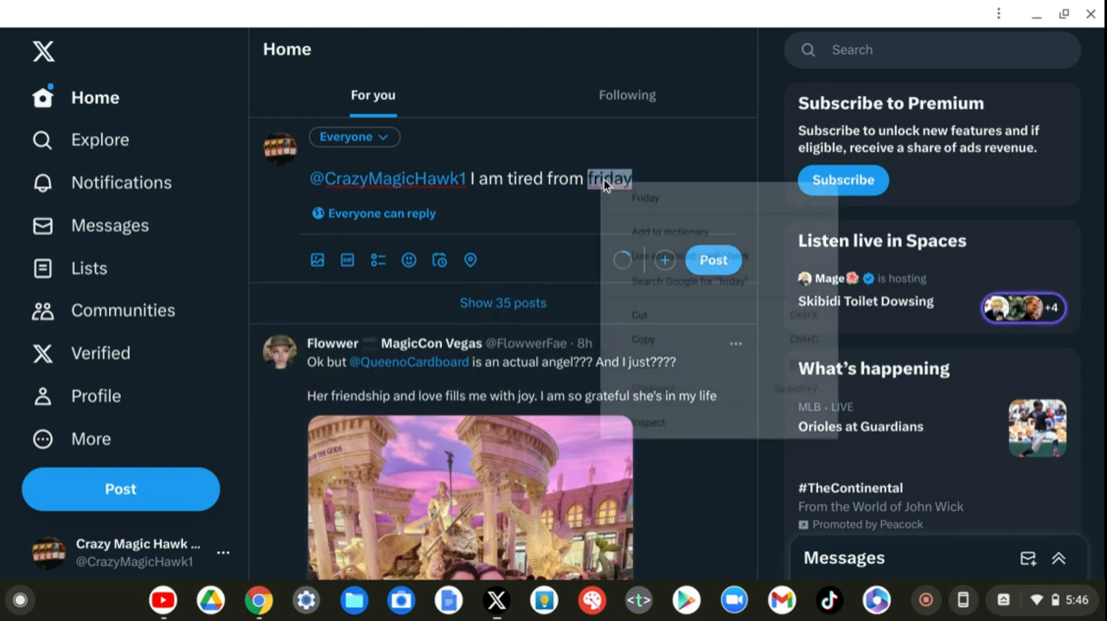
pyautogui.click(645, 198)
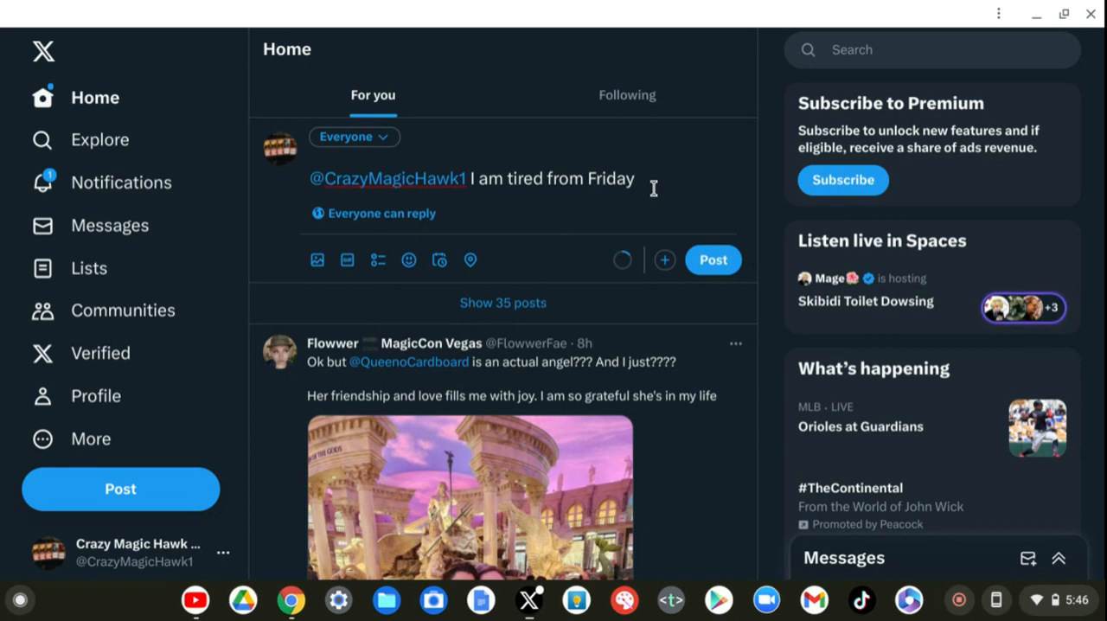
# - Add "I did a lot of work and I wished" after Friday in the draft
pyautogui.write('i')
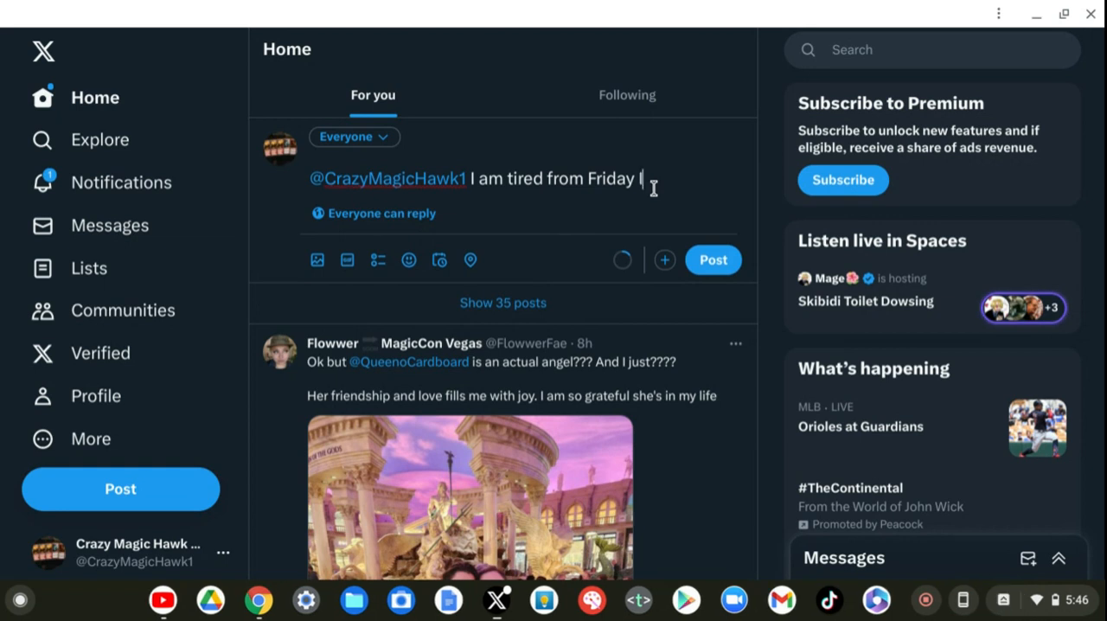
pyautogui.write('did a')
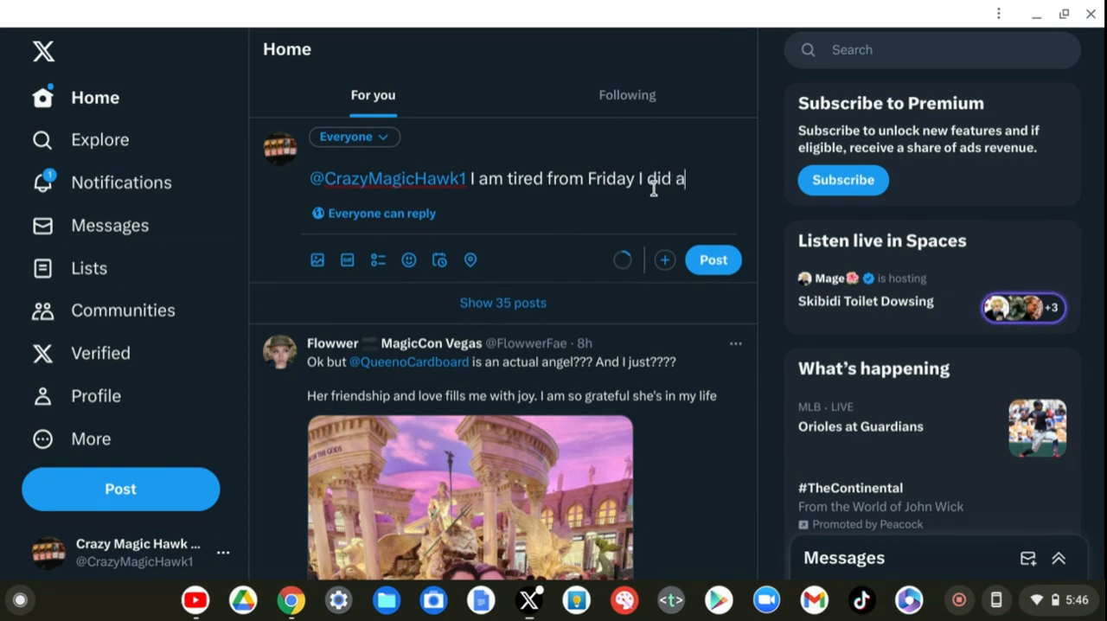
pyautogui.write('lot')
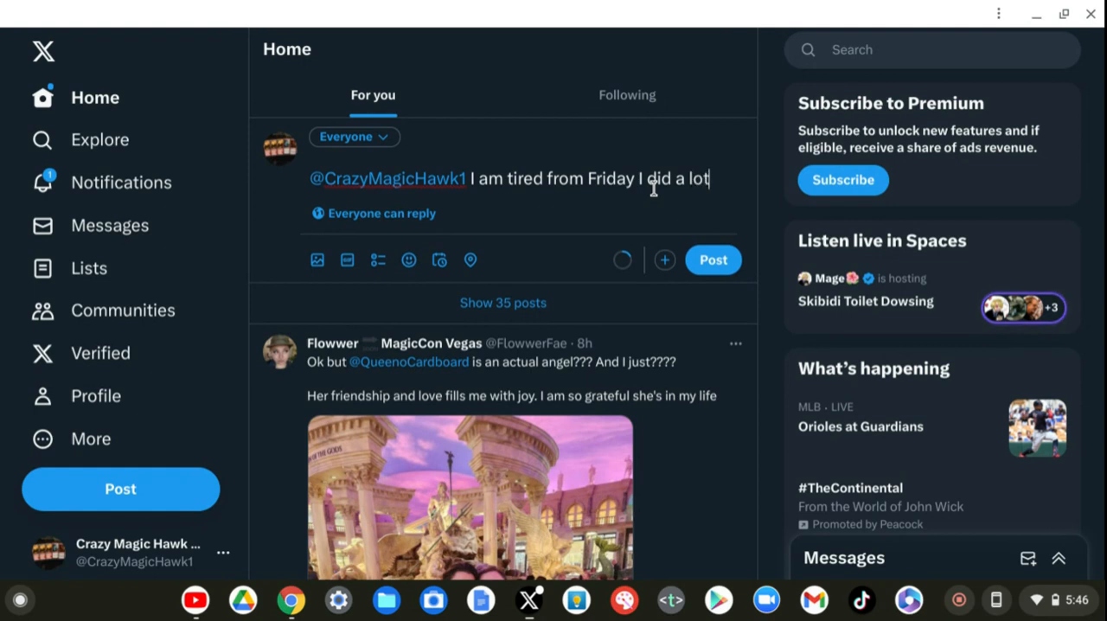
pyautogui.write('of')
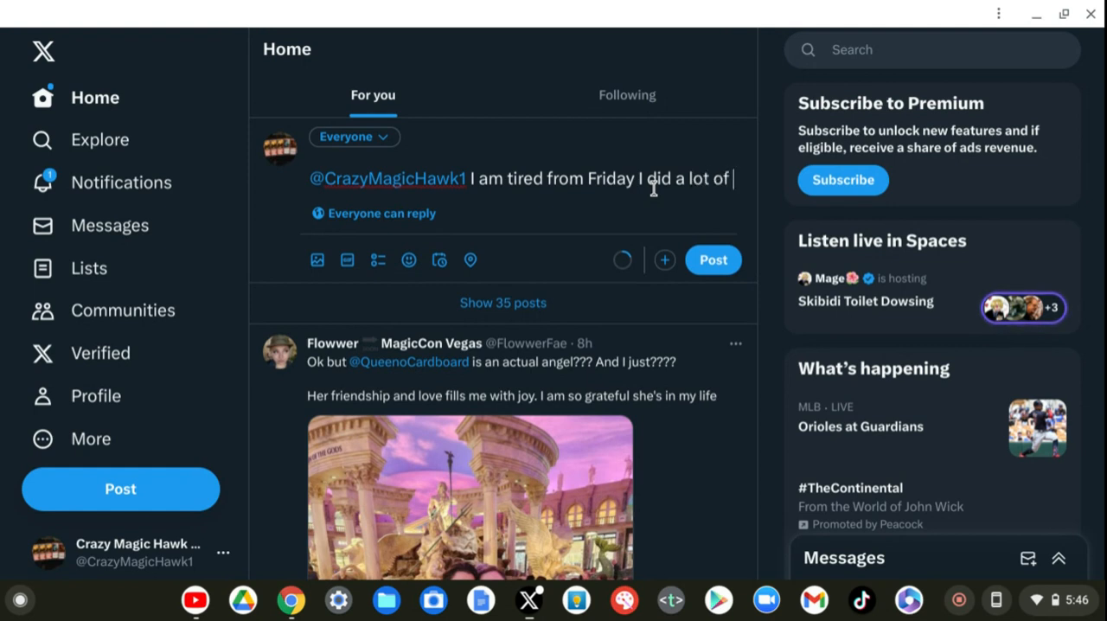
pyautogui.write('work')
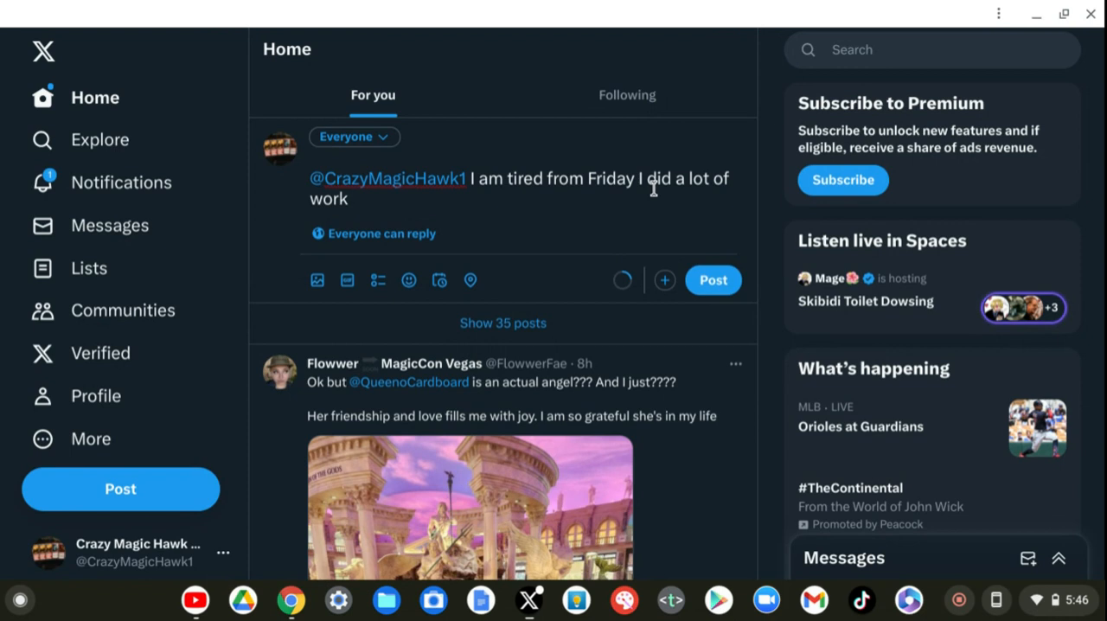
pyautogui.write('and')
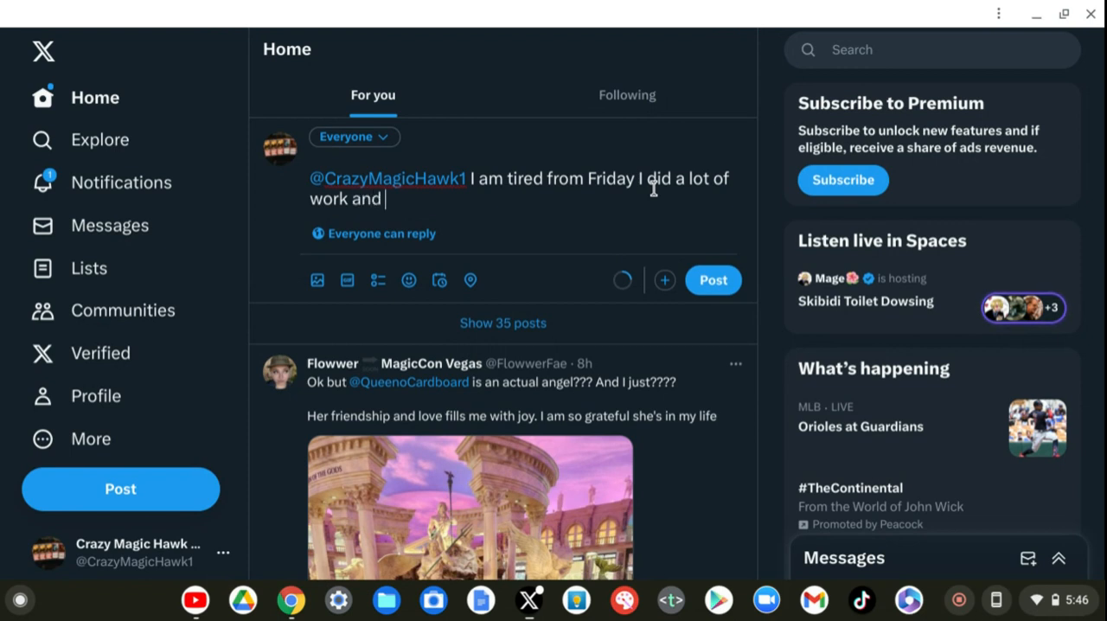
pyautogui.write('I')
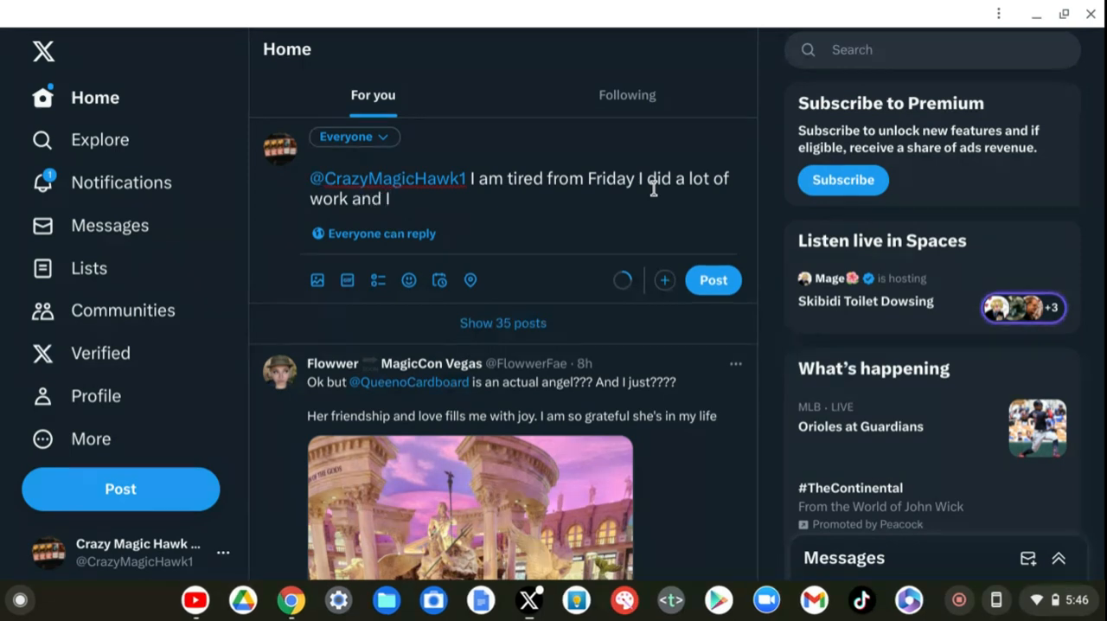
pyautogui.write('wi')
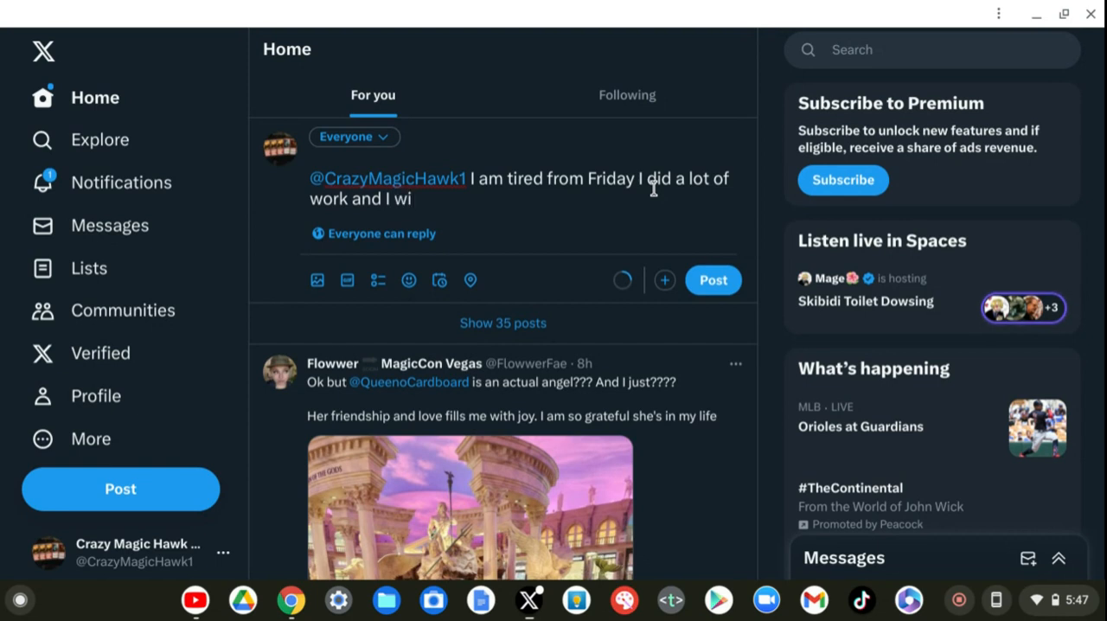
pyautogui.write('sh')
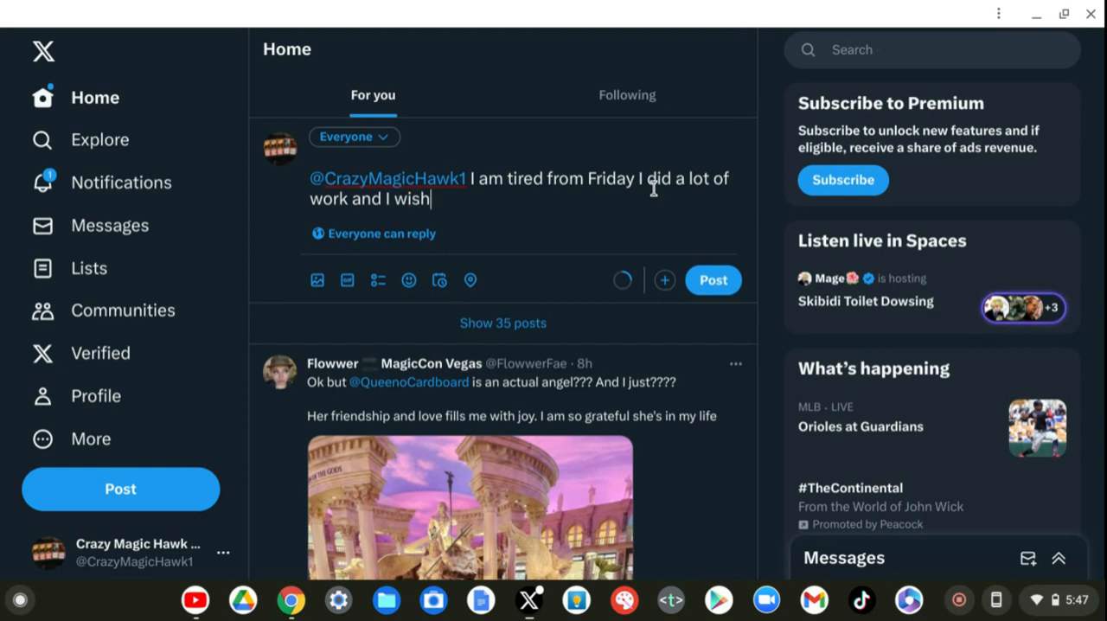
pyautogui.write('ed')
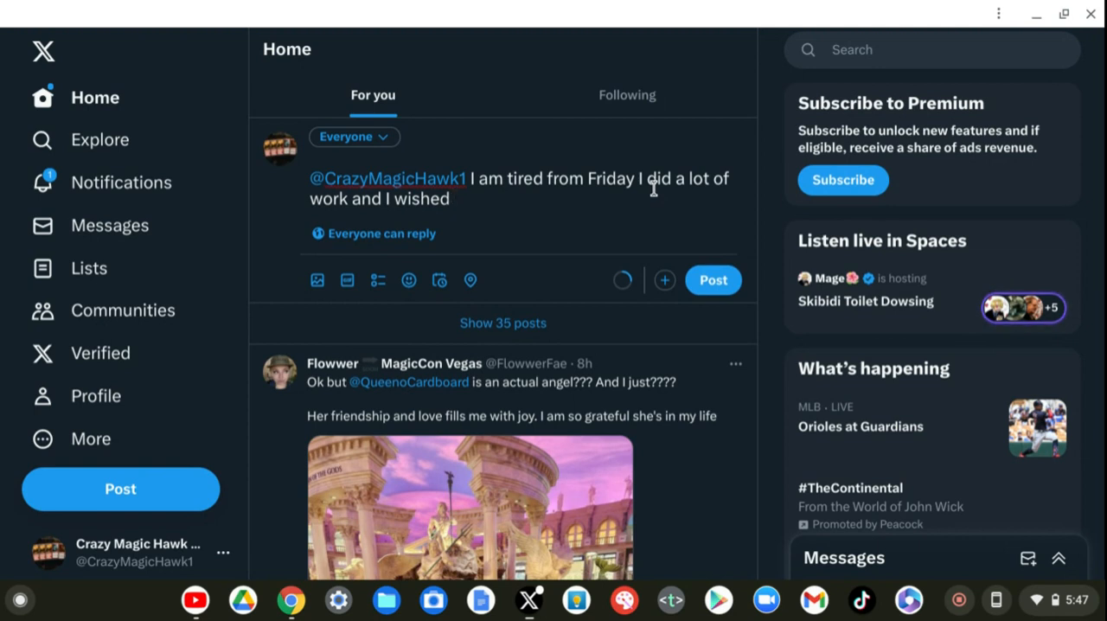
# - Continue the draft with "I can chill On yesterday"
pyautogui.write('I')
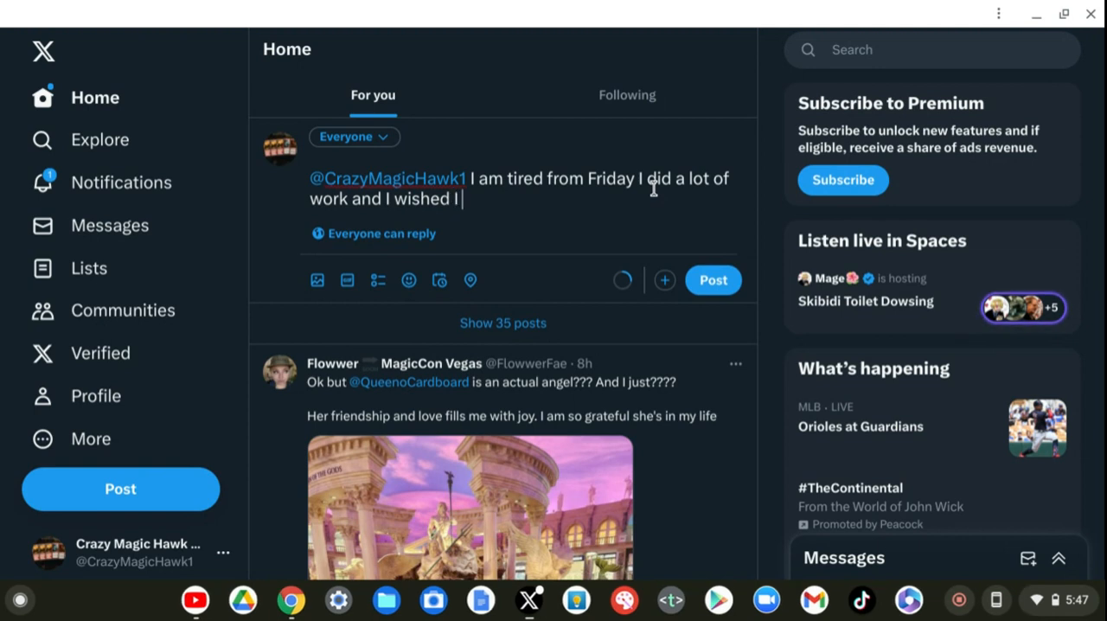
pyautogui.write('ca')
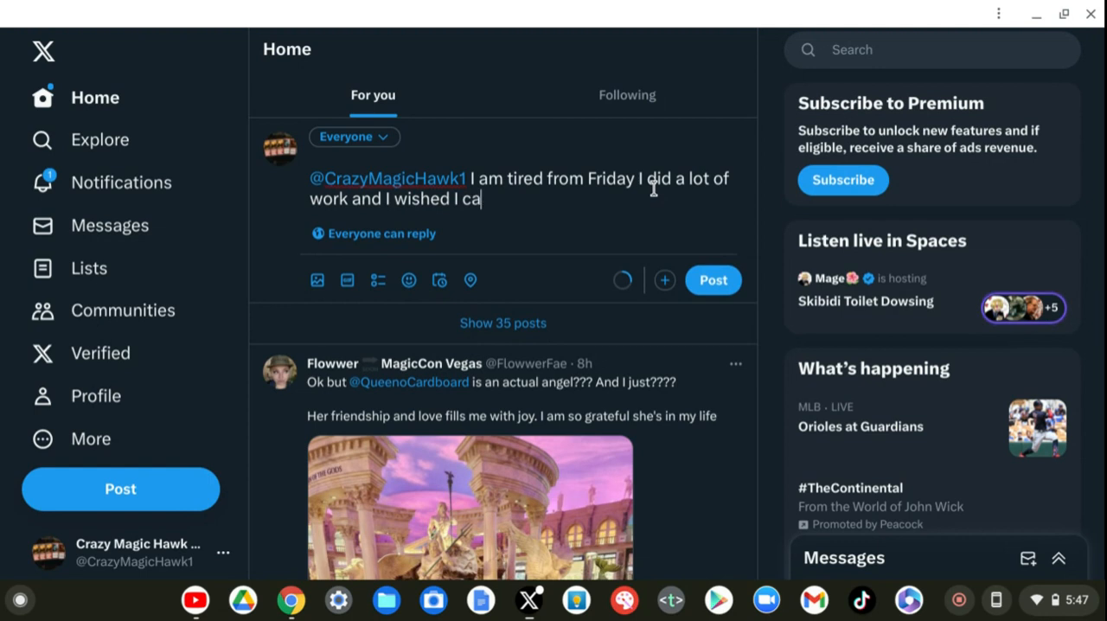
pyautogui.write('n')
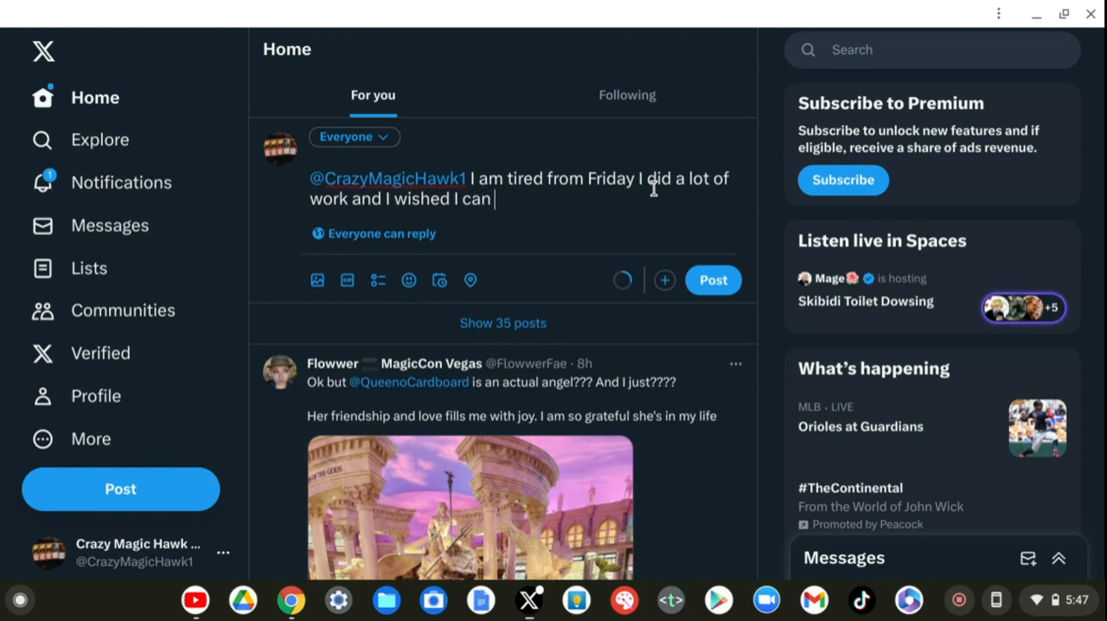
pyautogui.write('chi')
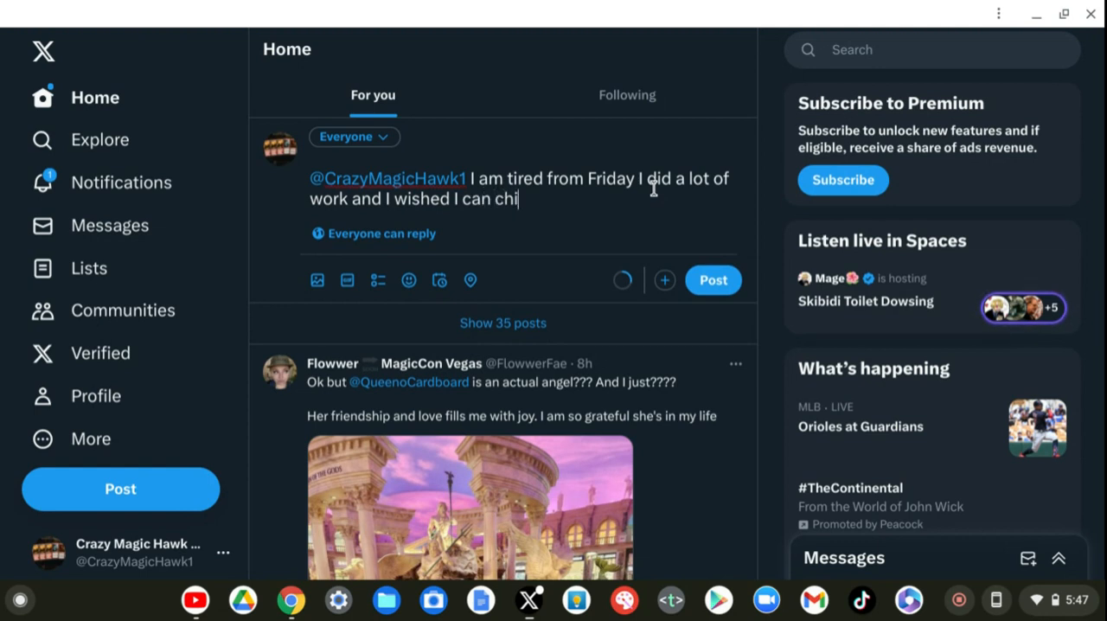
pyautogui.write('ll')
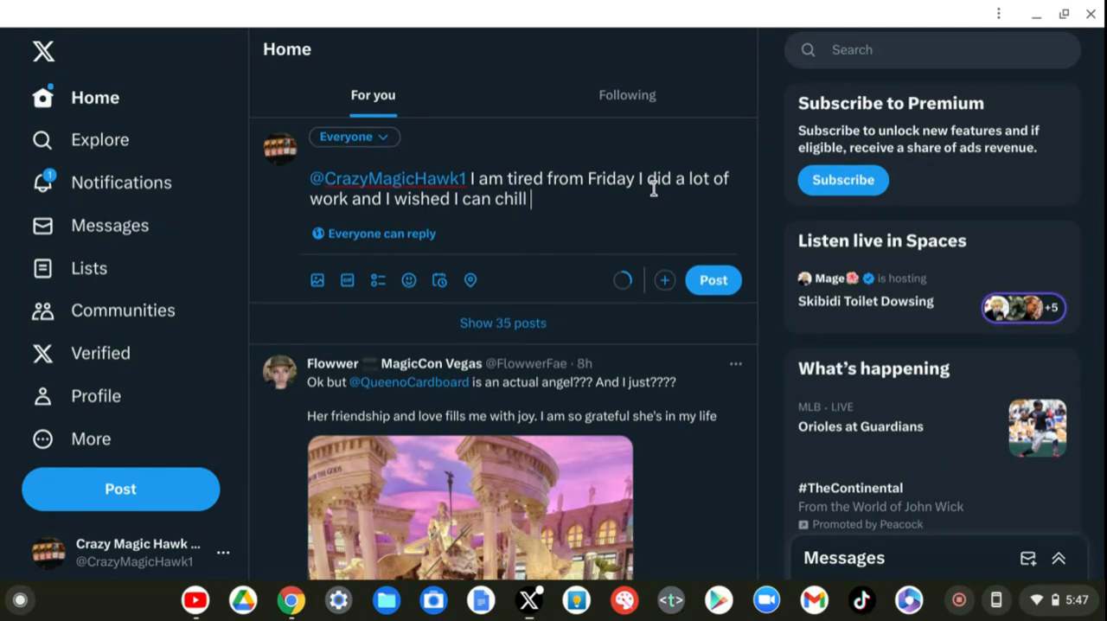
pyautogui.write('O')
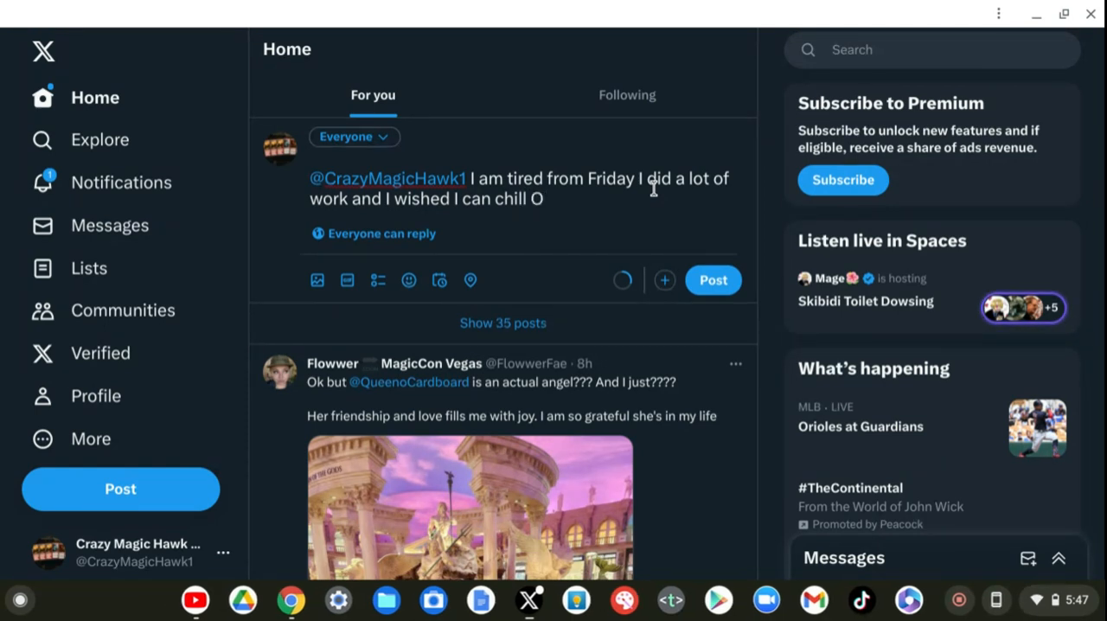
pyautogui.write('n')
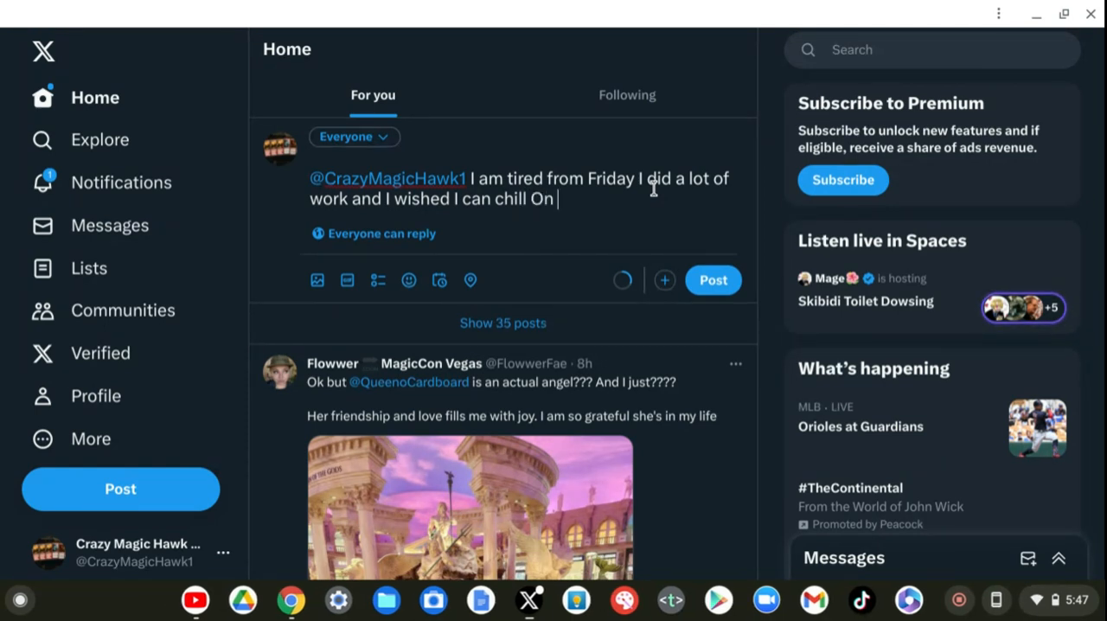
pyautogui.write('y')
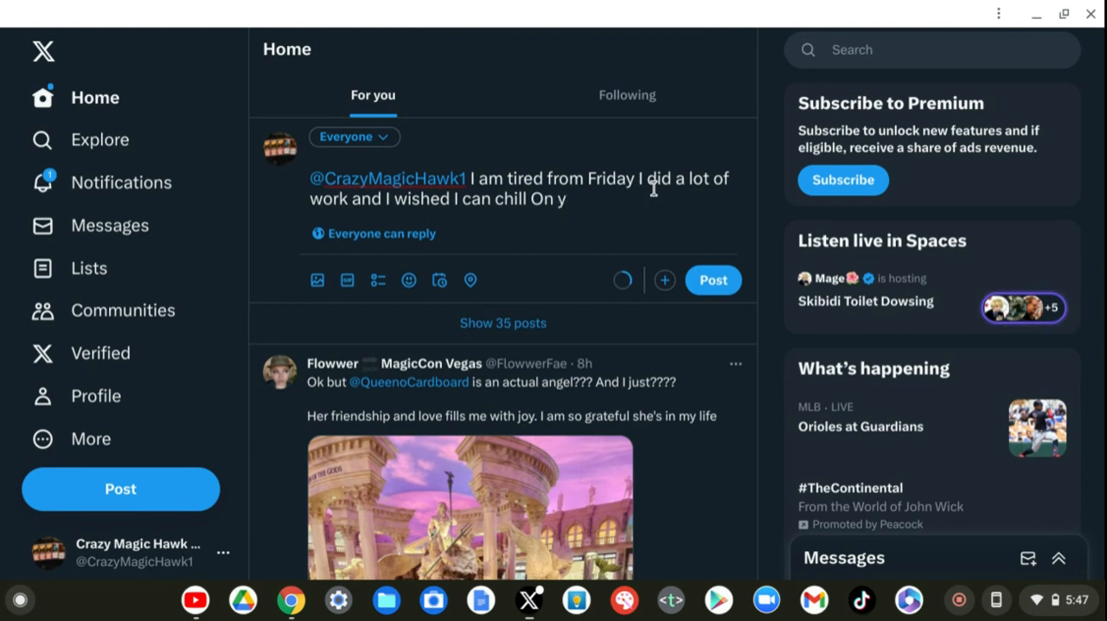
pyautogui.write('esterday')
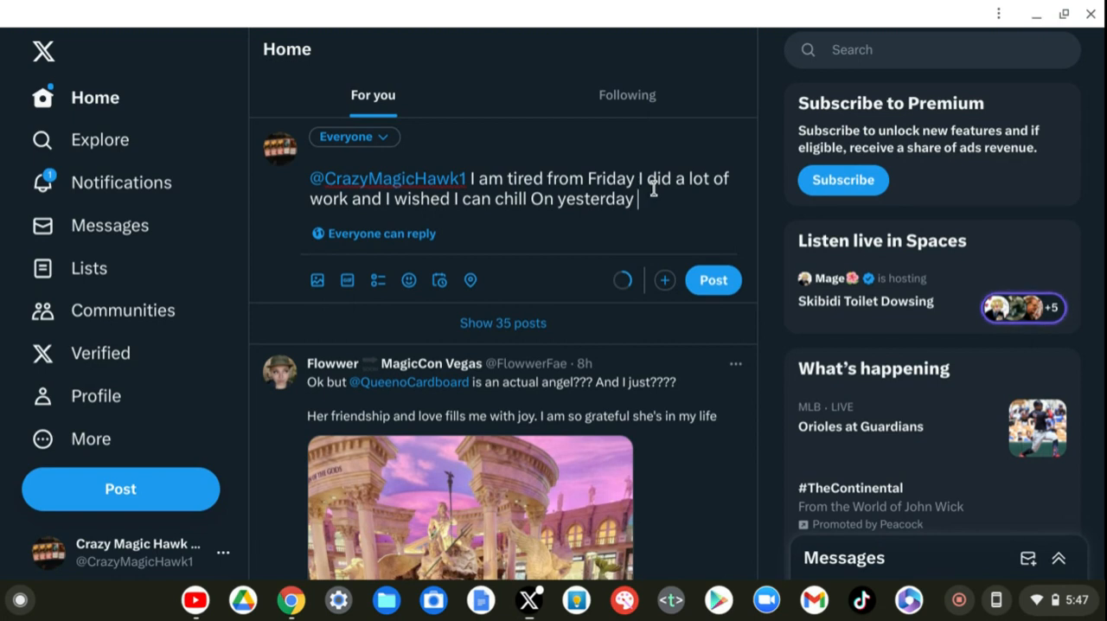
# - Add "but now the lawns Are" after the yesterday clause
pyautogui.write('but')
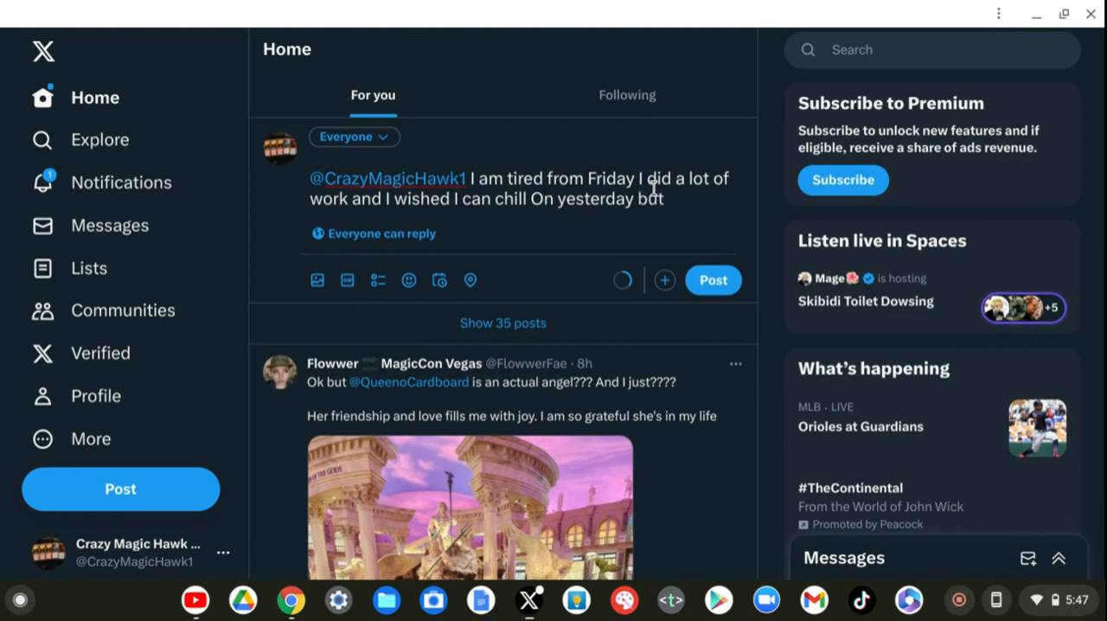
pyautogui.write('now')
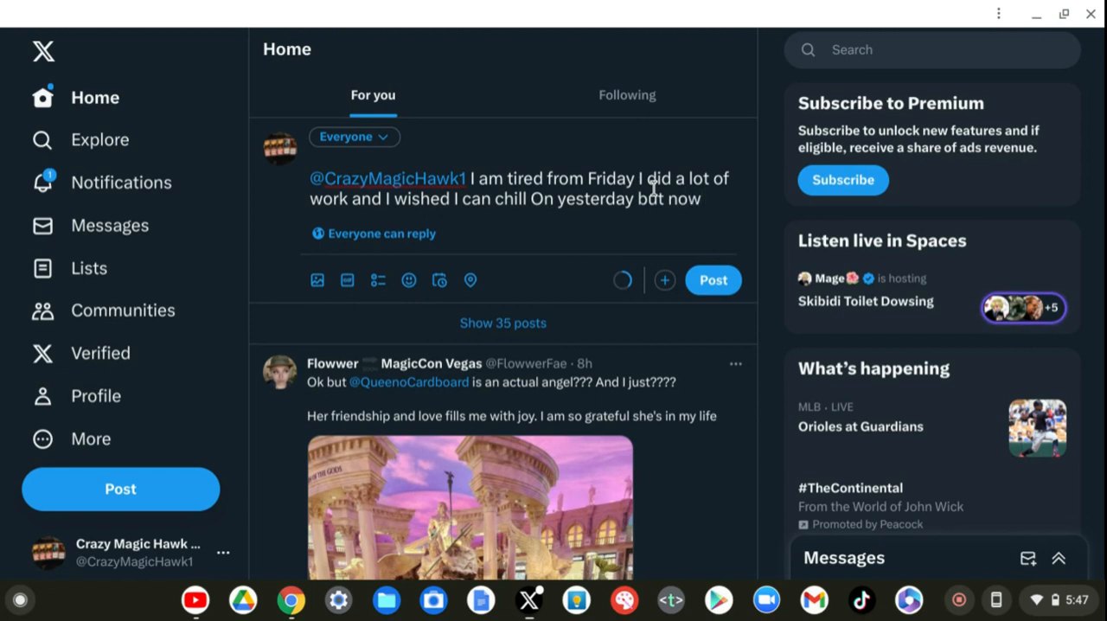
pyautogui.write('the')
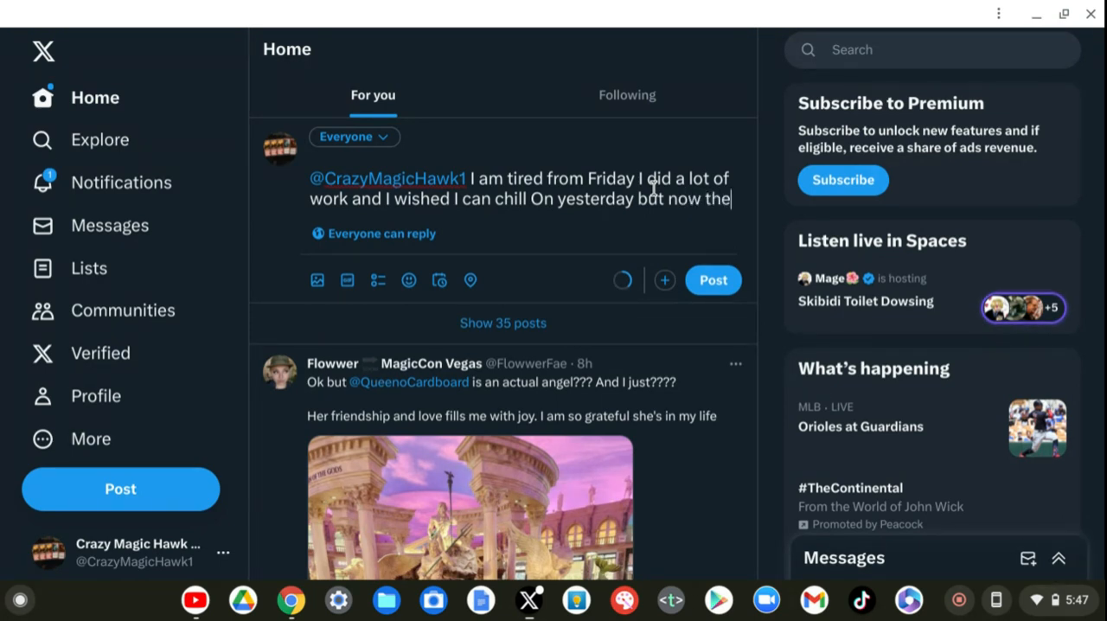
pyautogui.write('law')
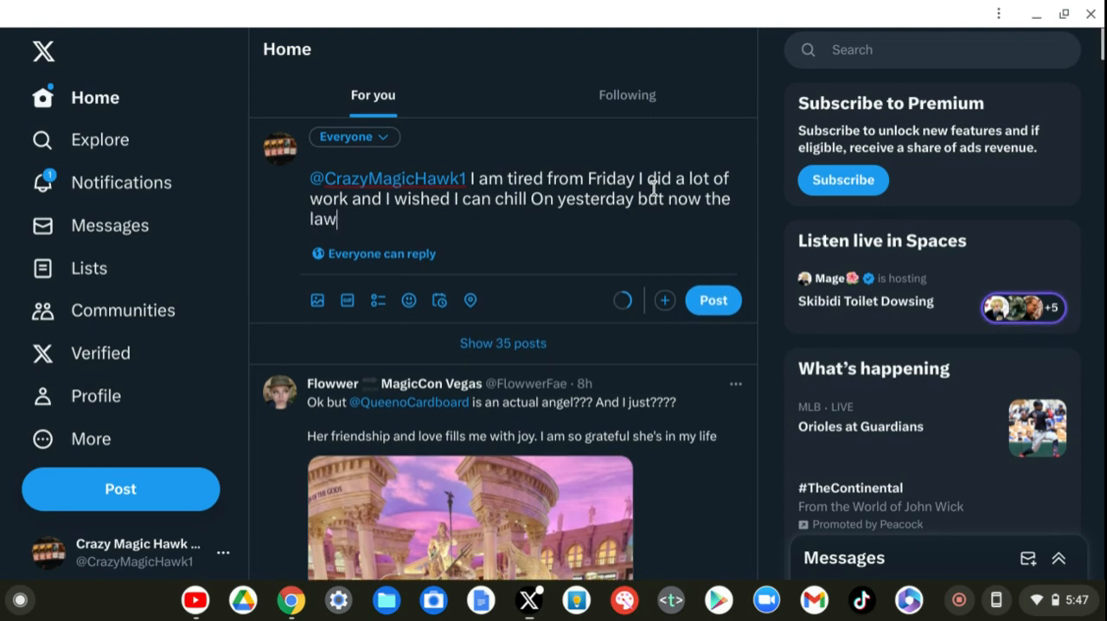
pyautogui.write('ns')
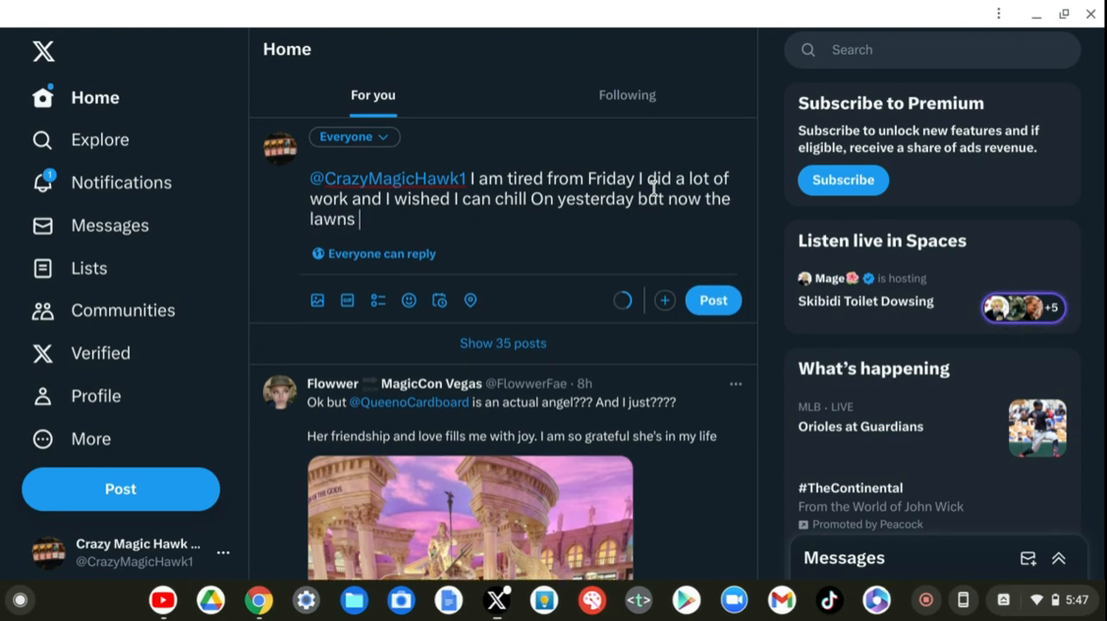
pyautogui.write('Ar')
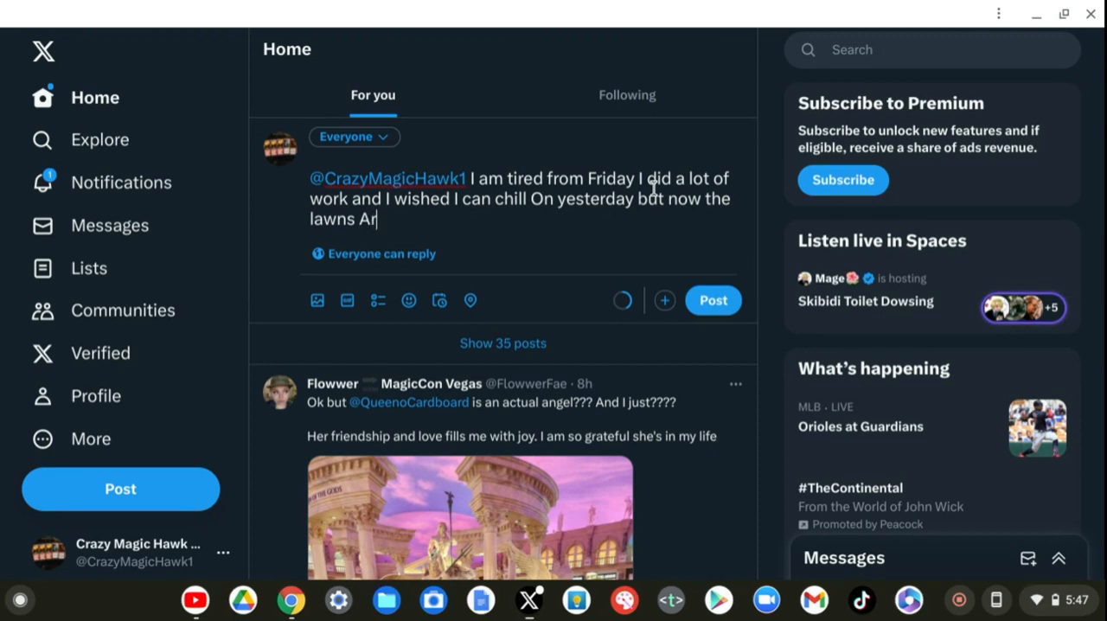
pyautogui.write('e')
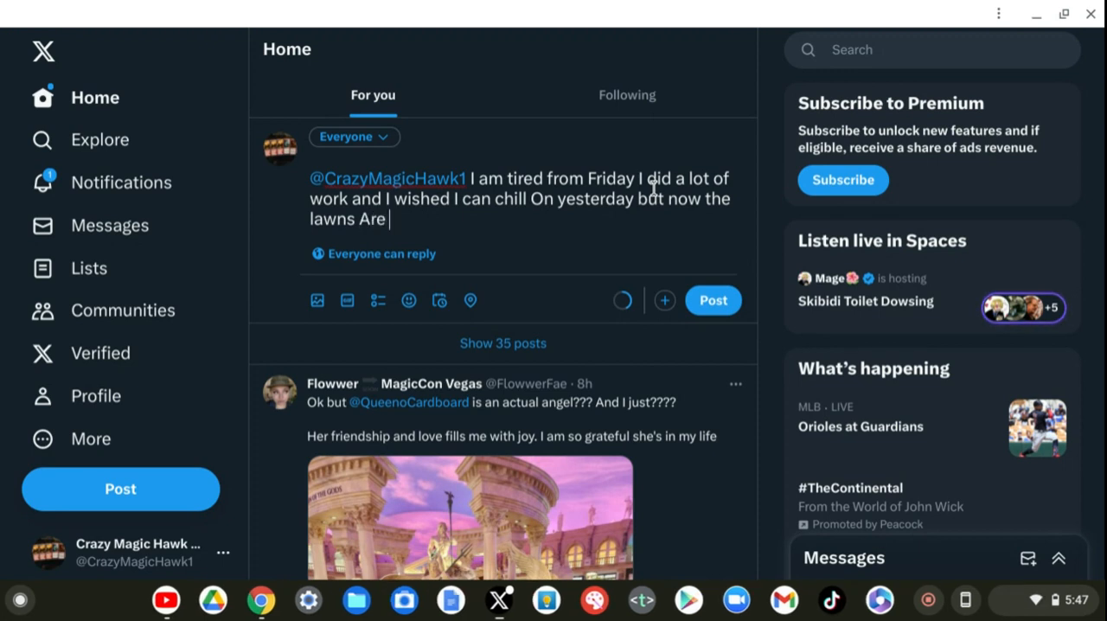
# - Continue with "DDDOOOONNNNEEE So", trimming an extra N and fixing "SO" to "So"
pyautogui.write('DDD')
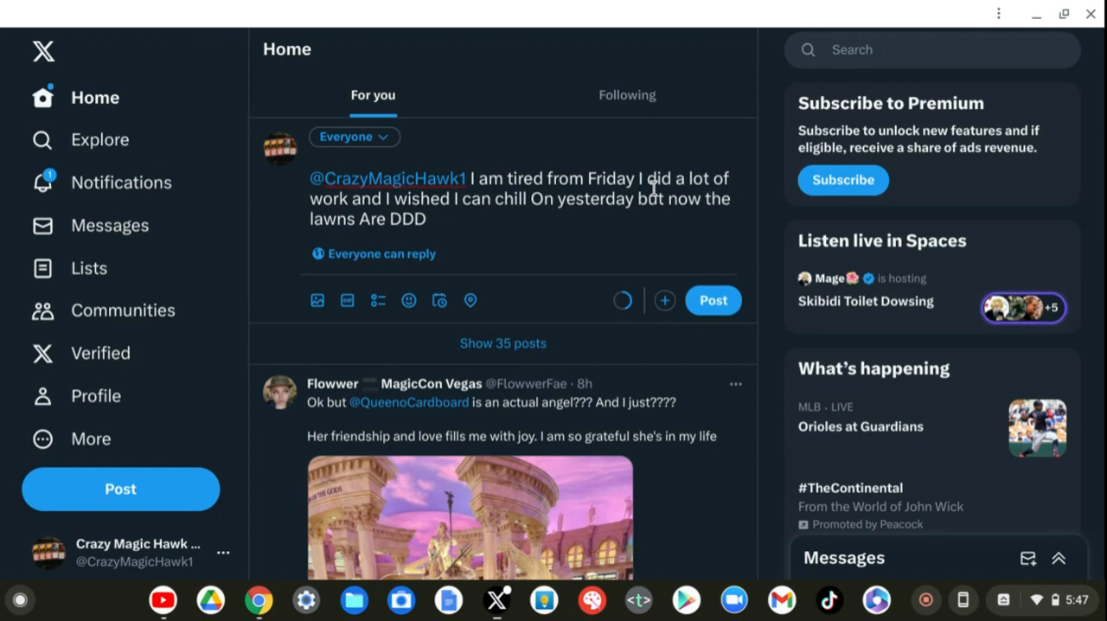
pyautogui.write('OOOO')
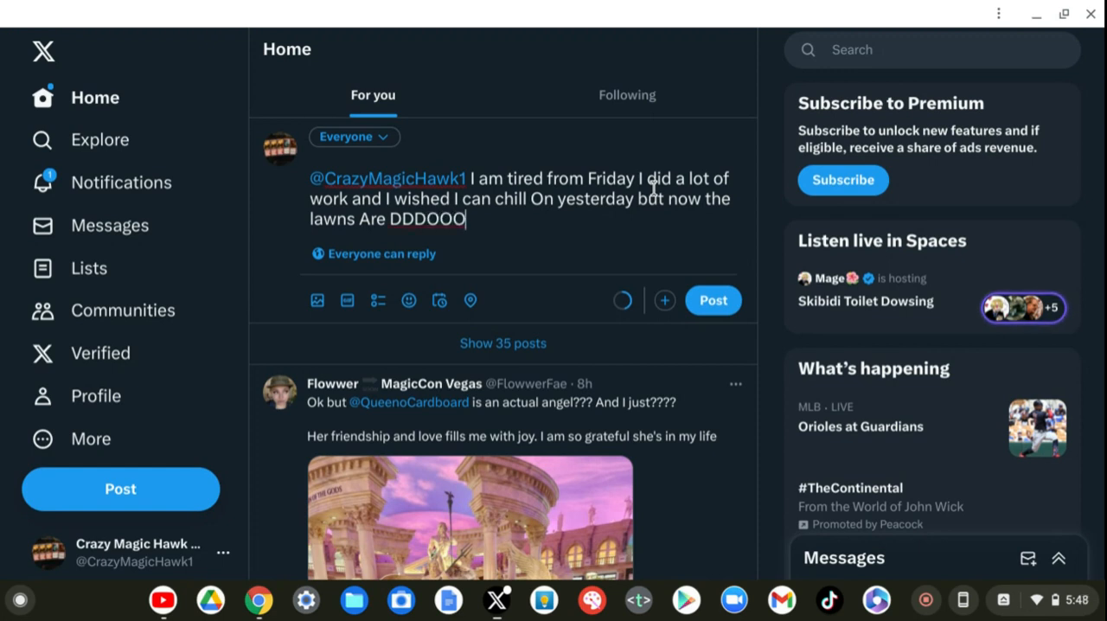
pyautogui.write('ONNNN')
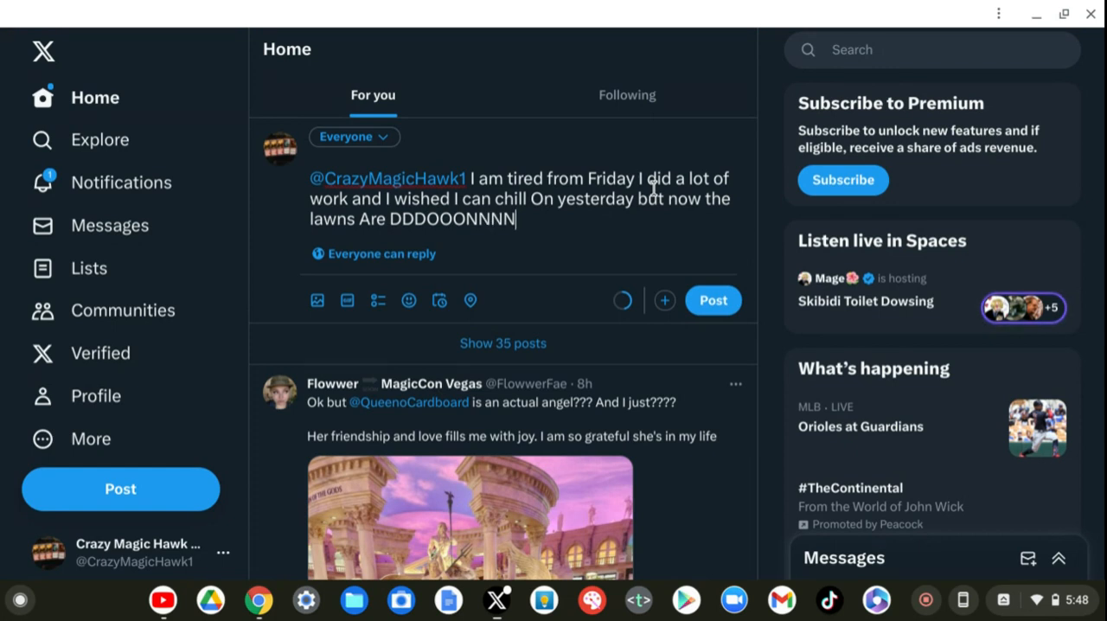
pyautogui.press('Backspace')
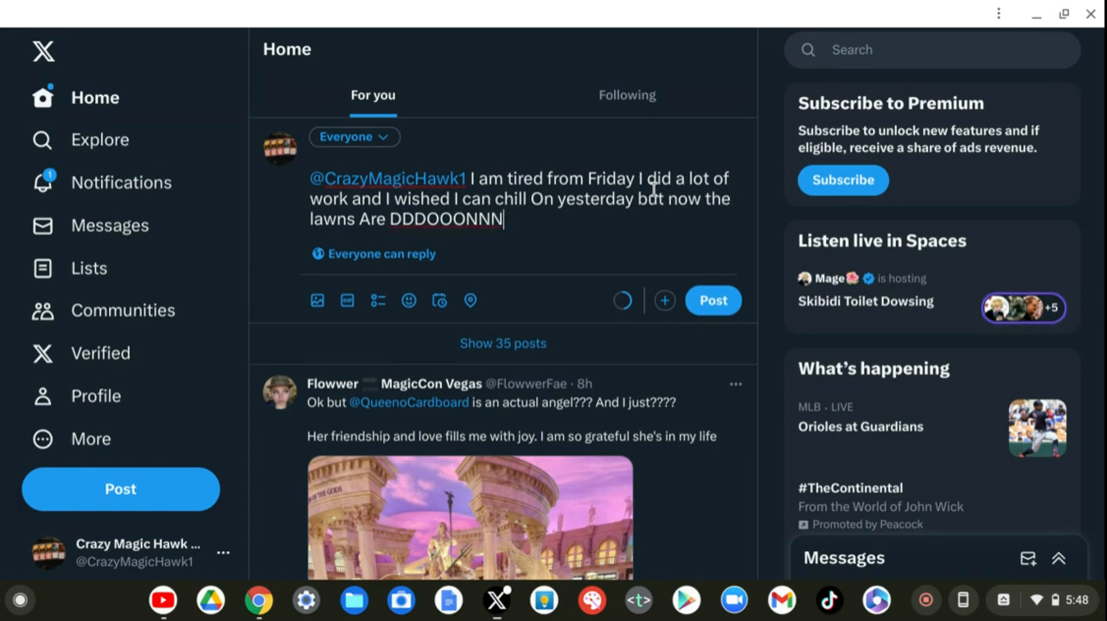
pyautogui.write('EEE')
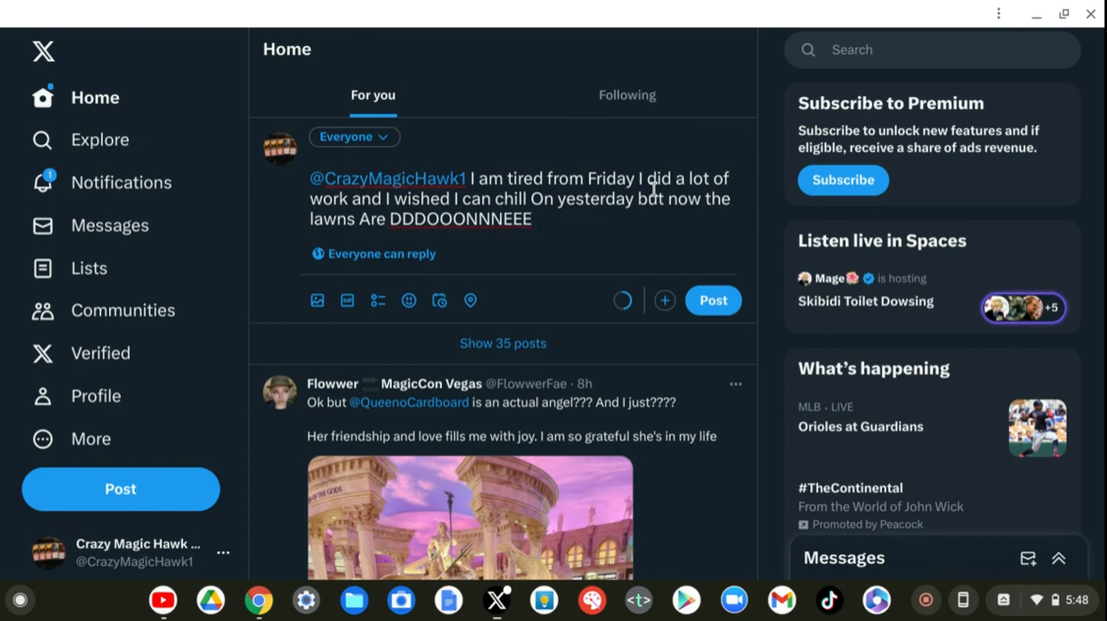
pyautogui.write('SO')
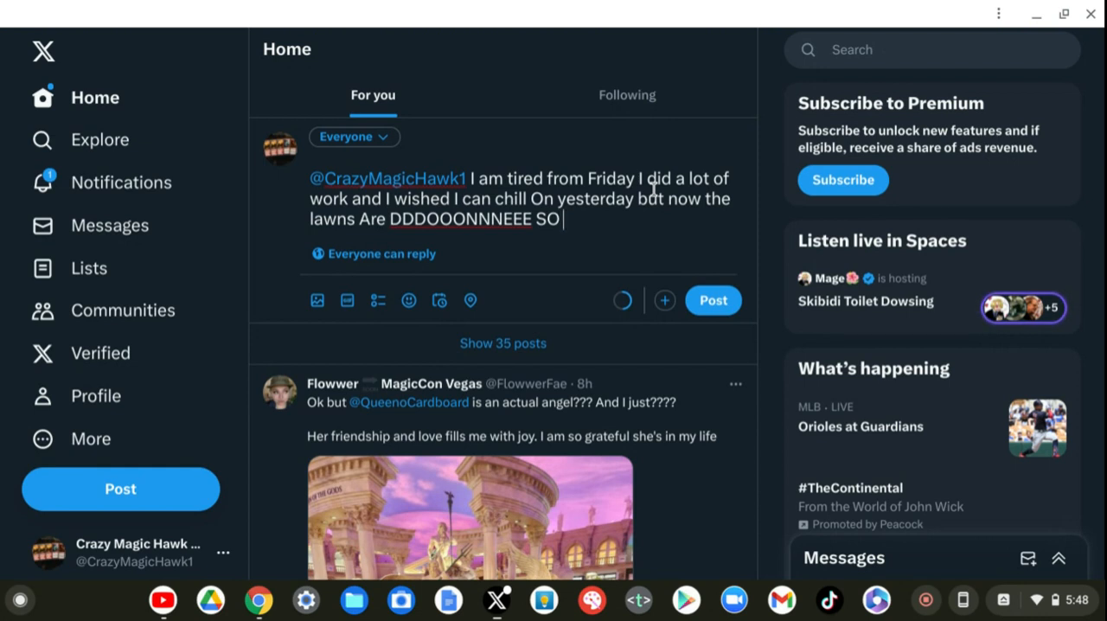
pyautogui.press('BackSpace')
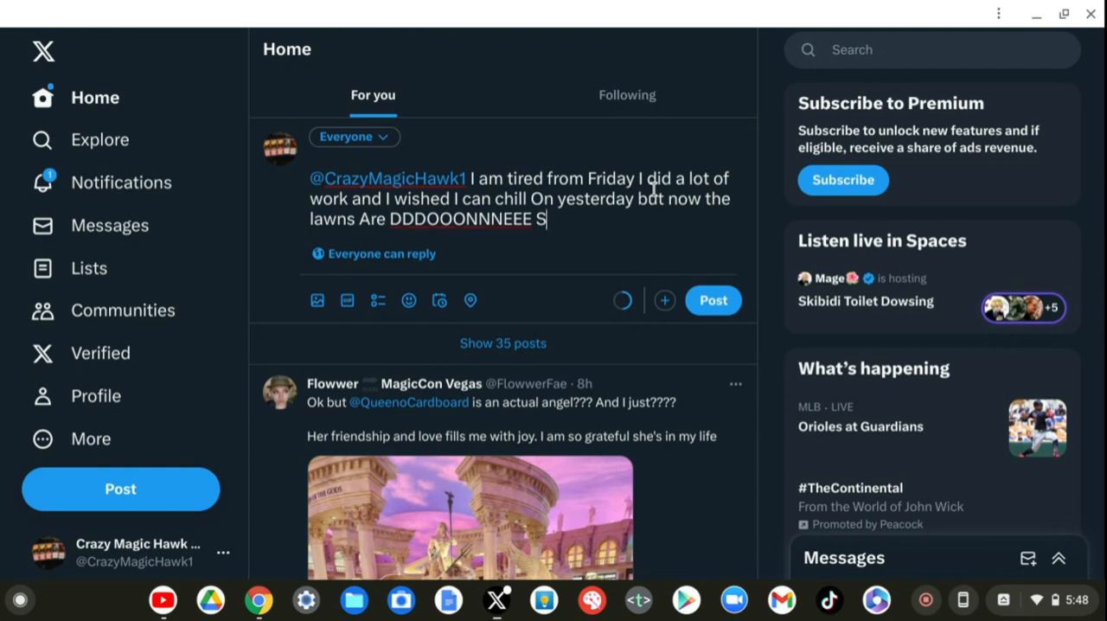
pyautogui.write('o')
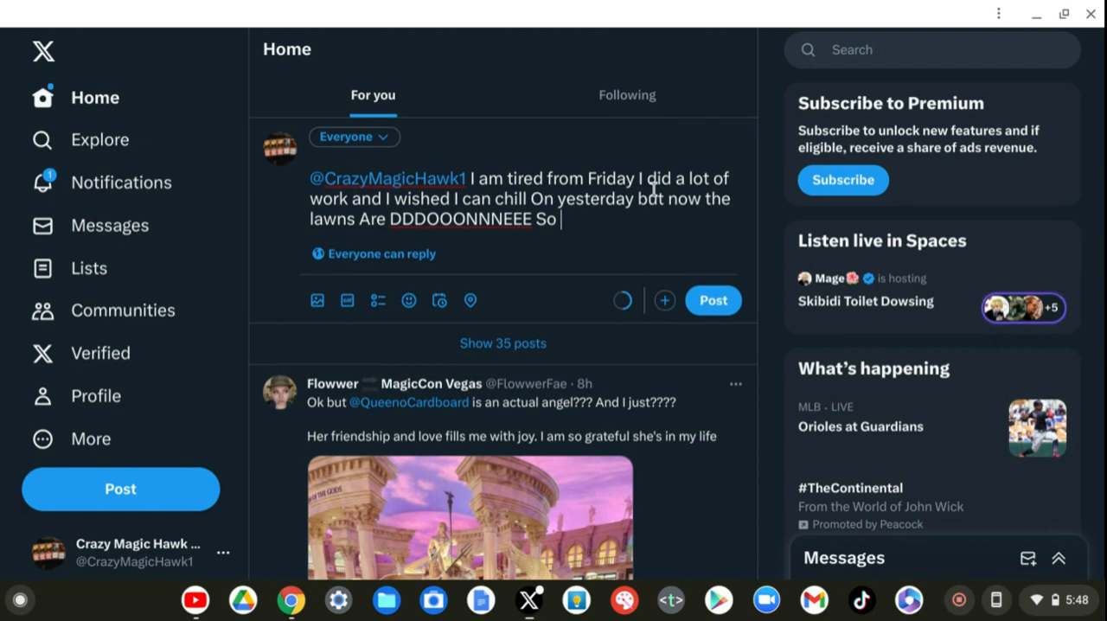
# - Add "yey I am happy and sad at the same time" after "So"
pyautogui.write('yey')
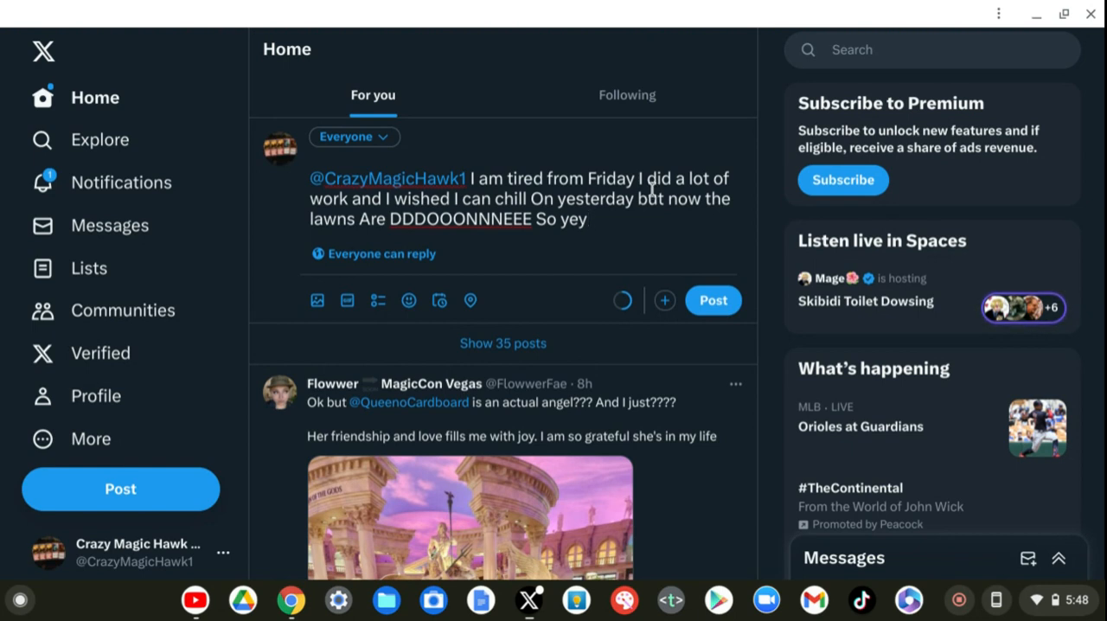
pyautogui.write('I')
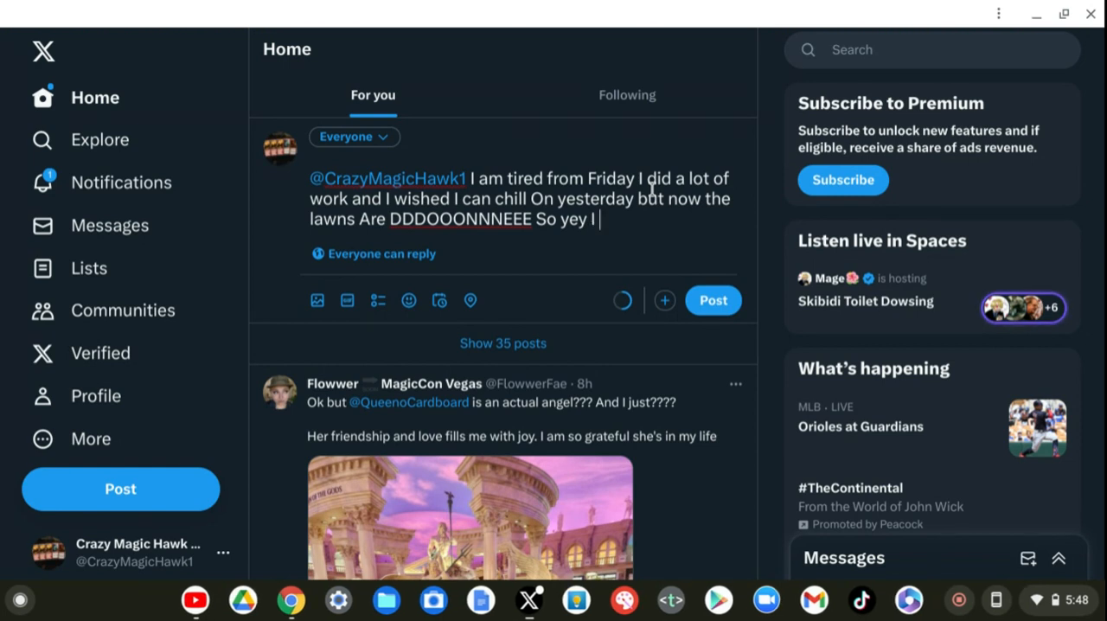
pyautogui.write('am')
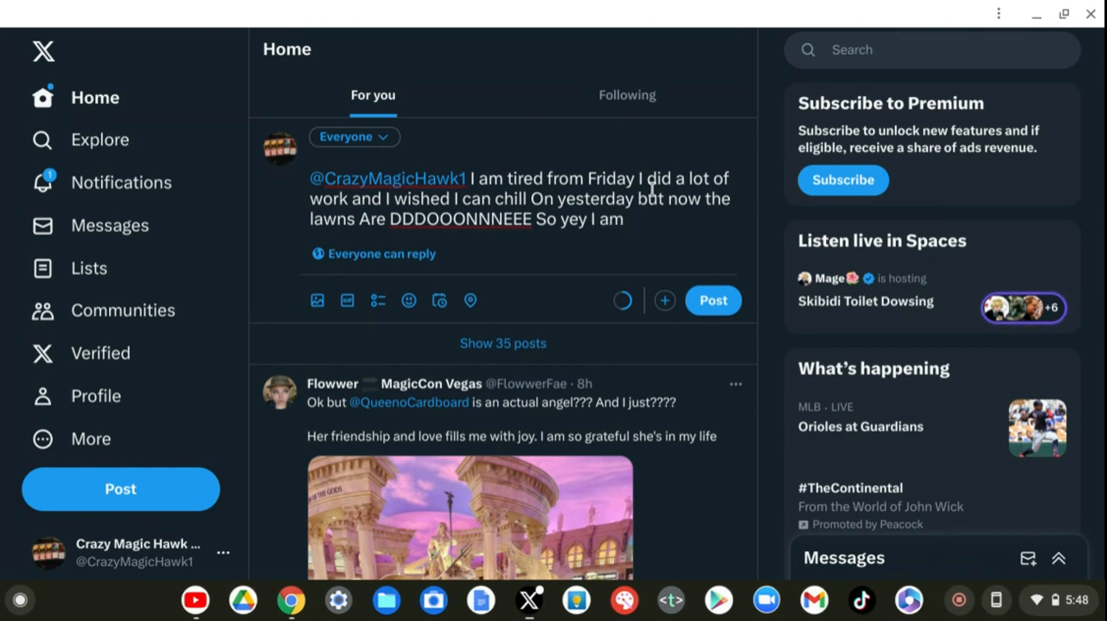
pyautogui.write('ha')
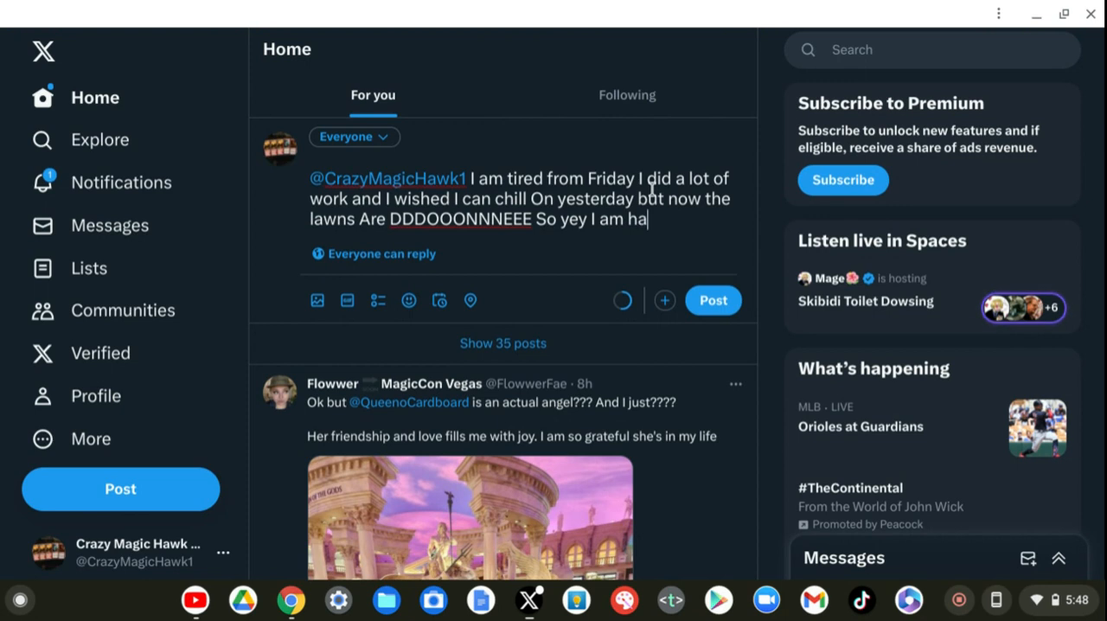
pyautogui.write('ppy')
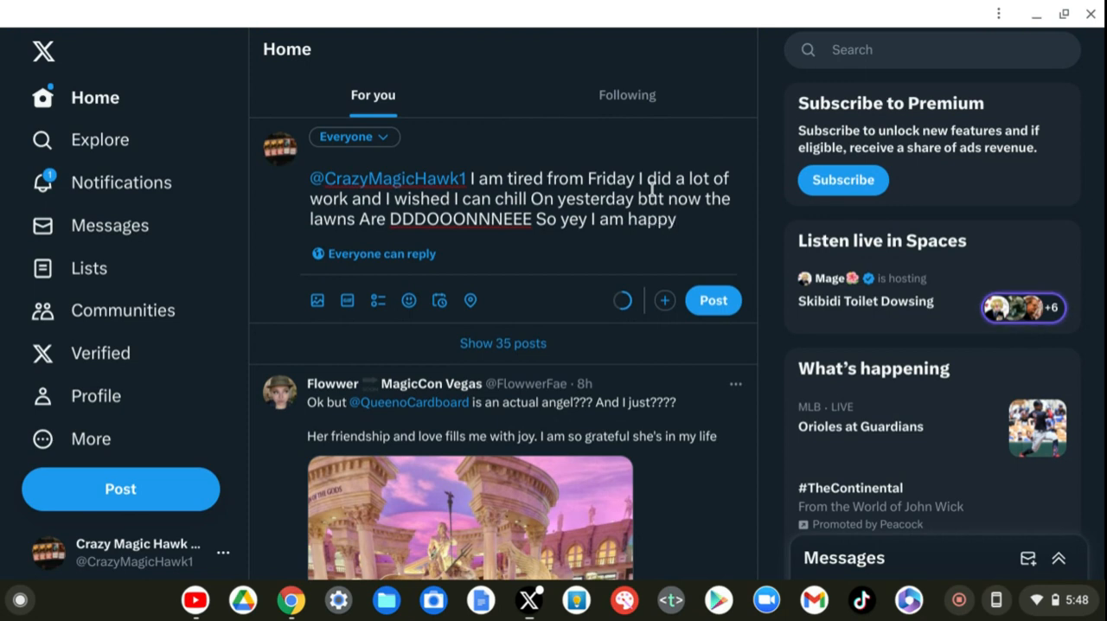
pyautogui.write('and sad a')
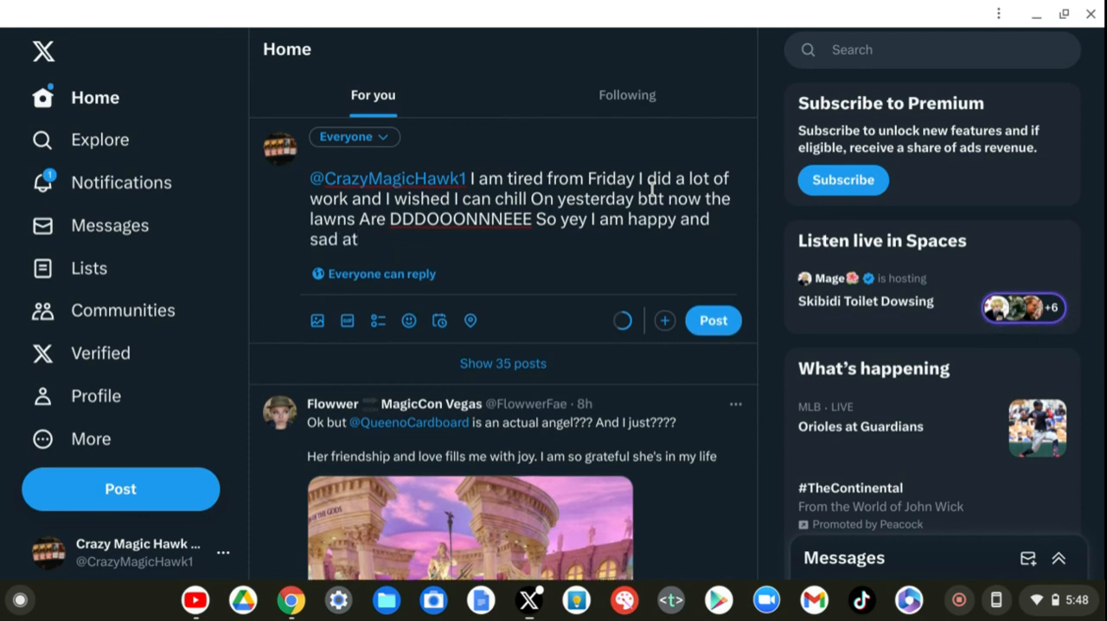
pyautogui.write('the')
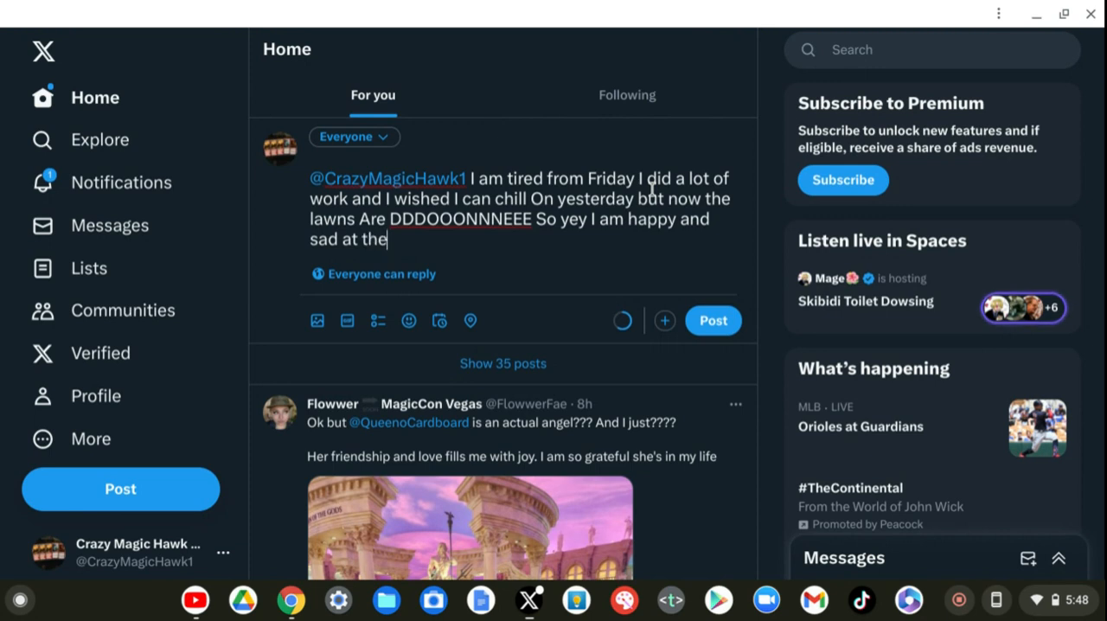
pyautogui.write('same')
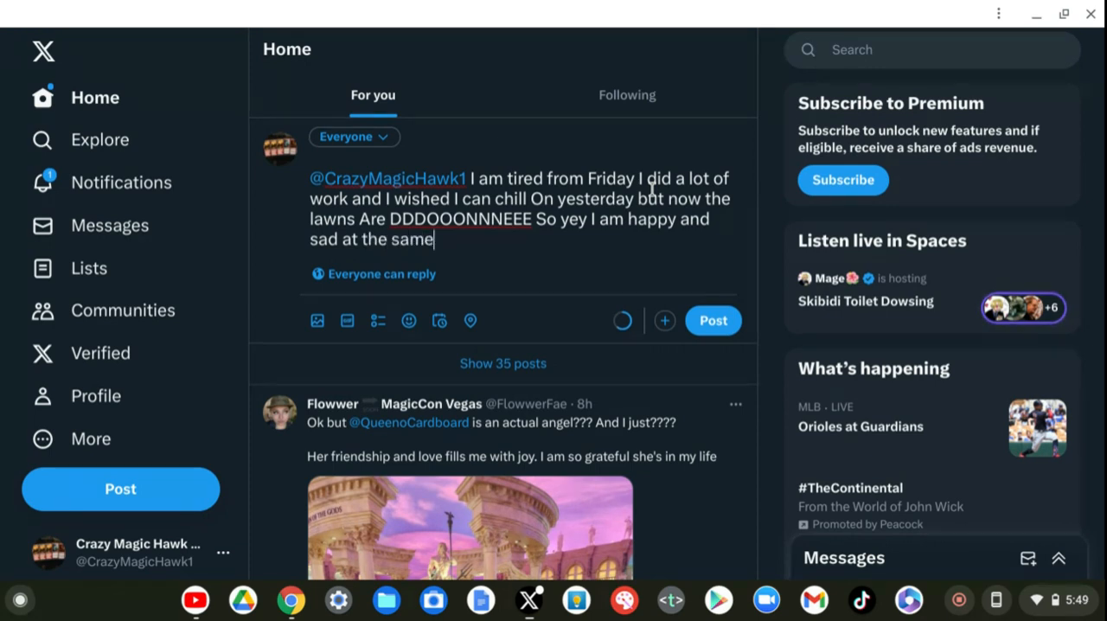
pyautogui.write('tim')
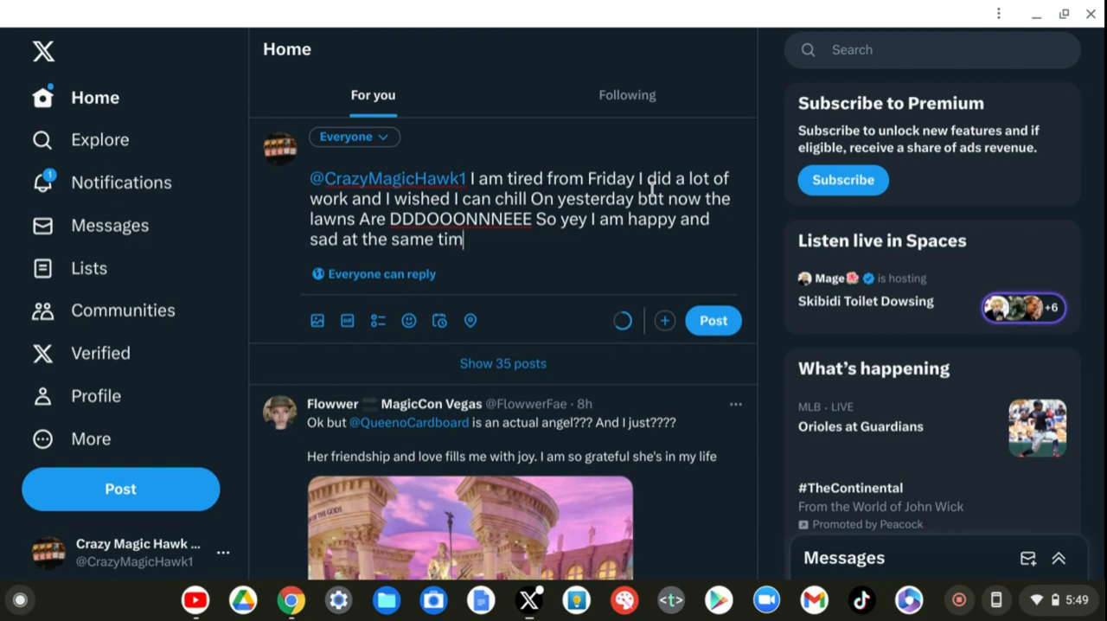
pyautogui.write('e')
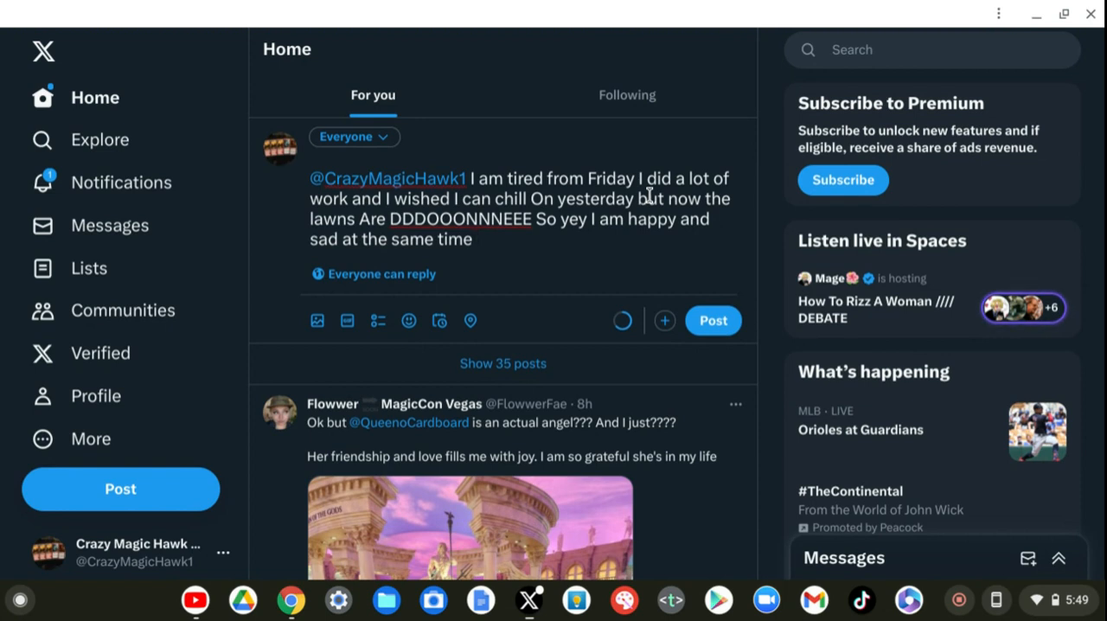
# - Resume at the end of the draft and add "that I have to wait for the state"
pyautogui.click(467, 239)
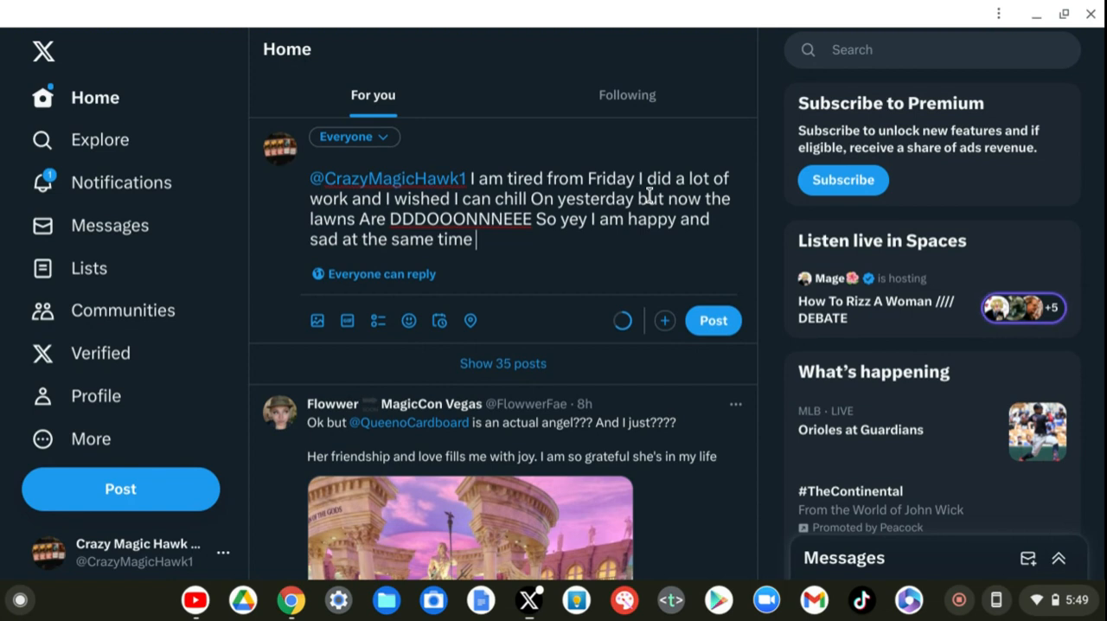
pyautogui.write('tha')
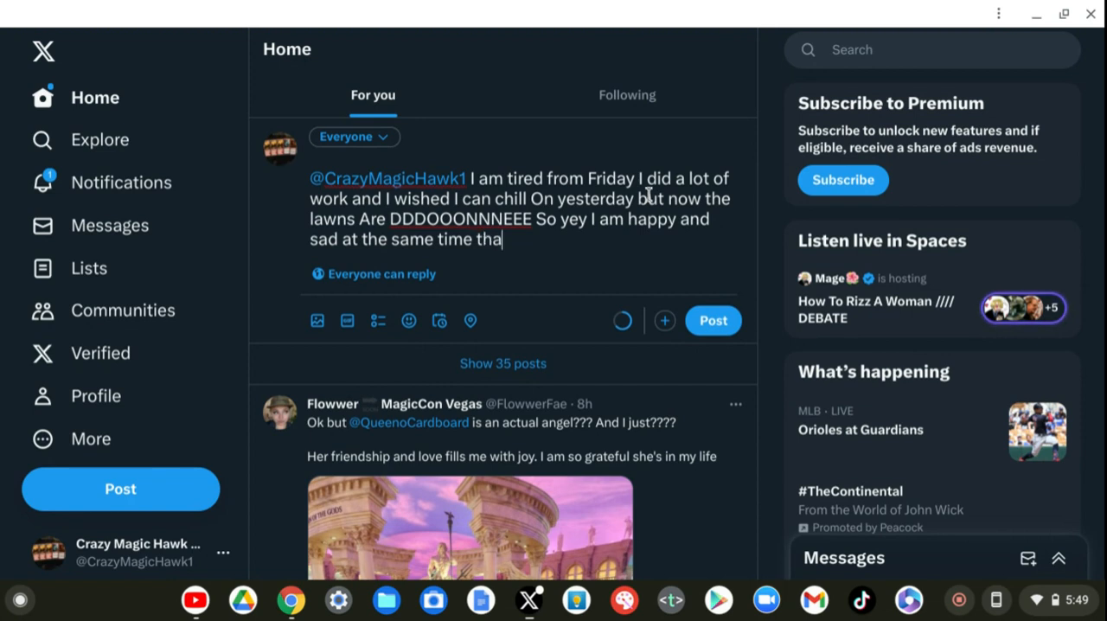
pyautogui.write('t I')
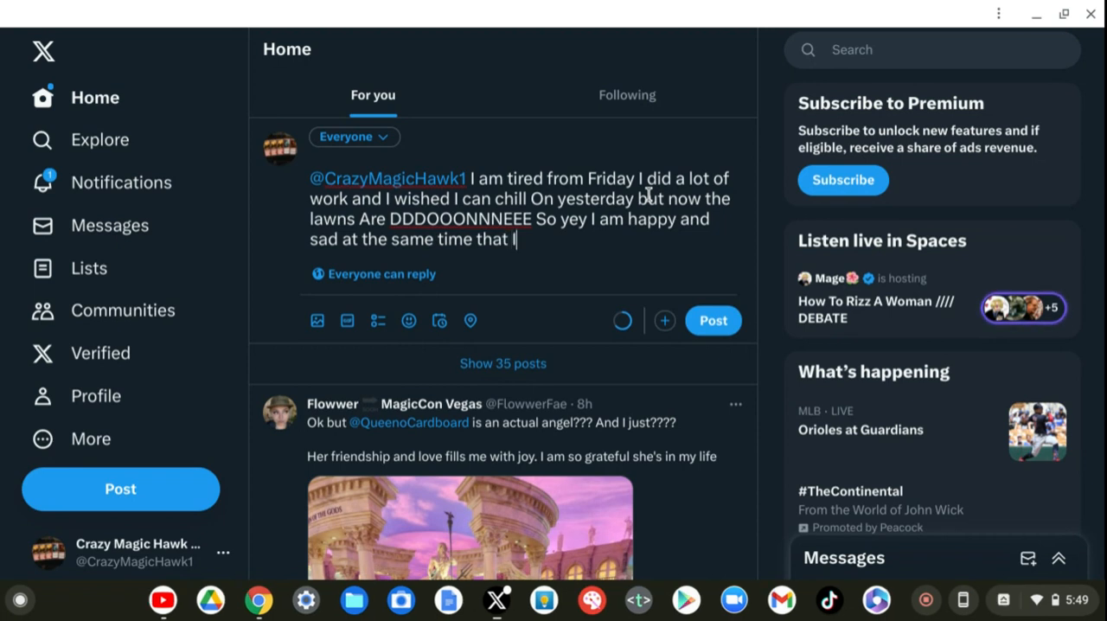
pyautogui.write('have')
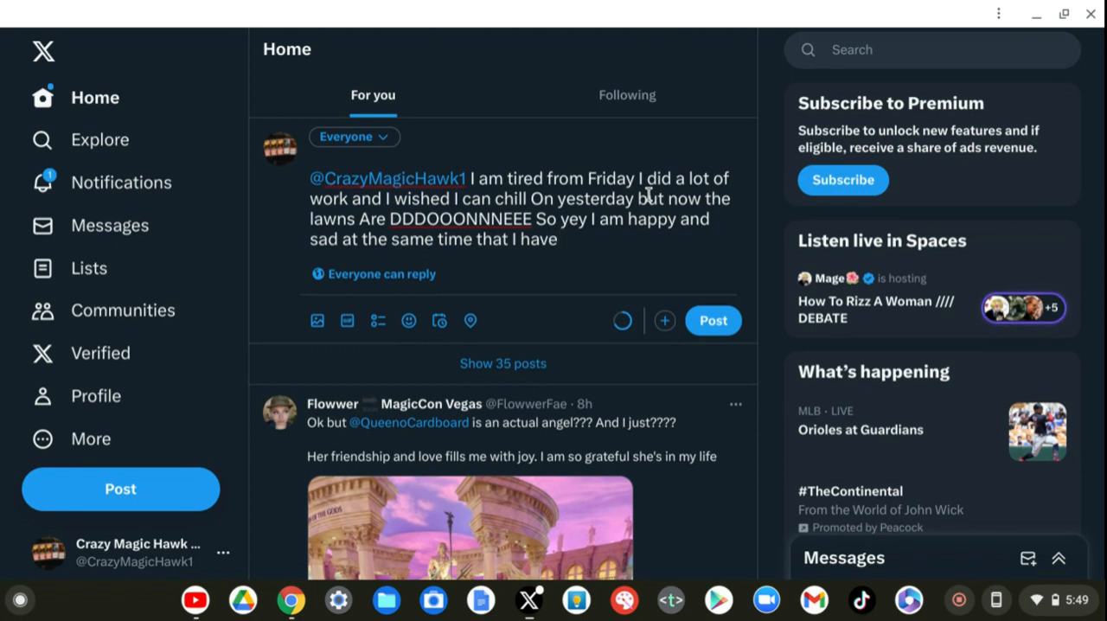
pyautogui.write('to')
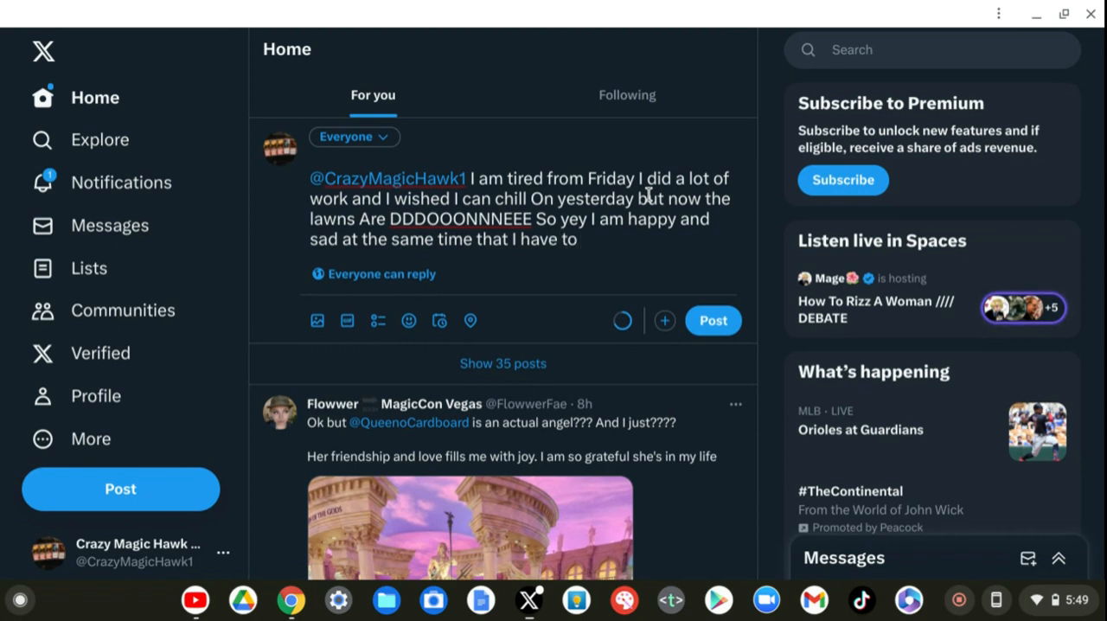
pyautogui.write('wait')
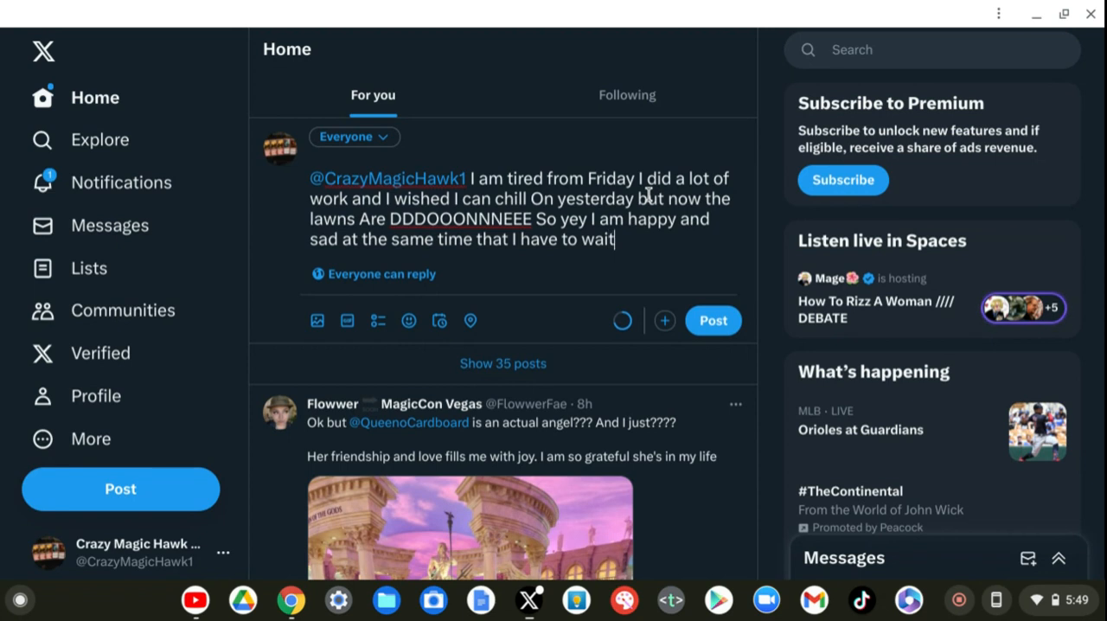
pyautogui.write('fo')
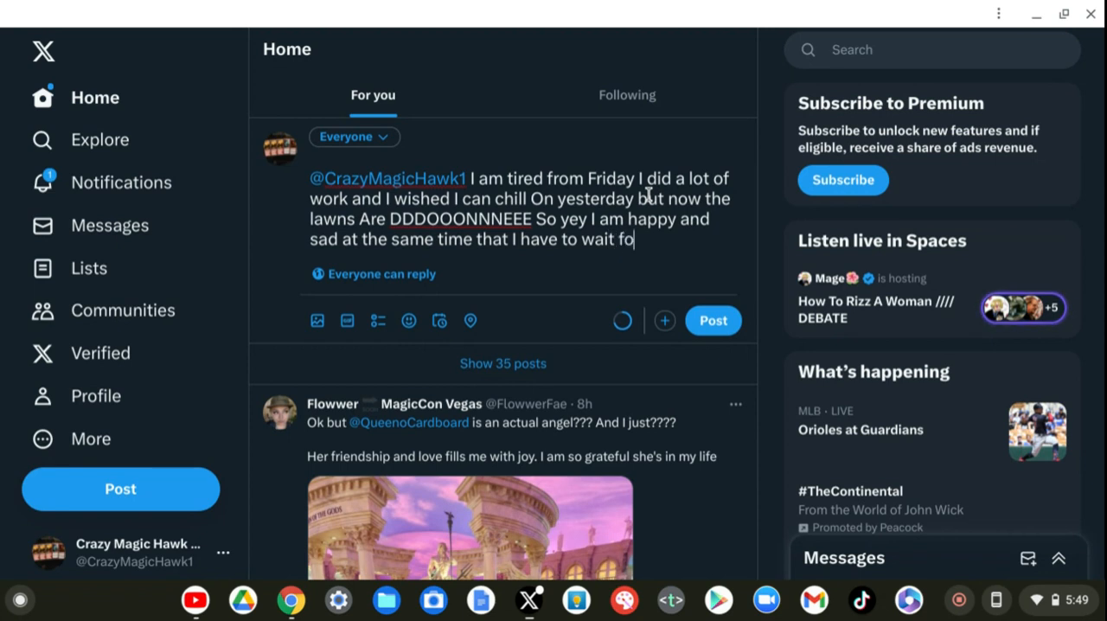
pyautogui.write('r')
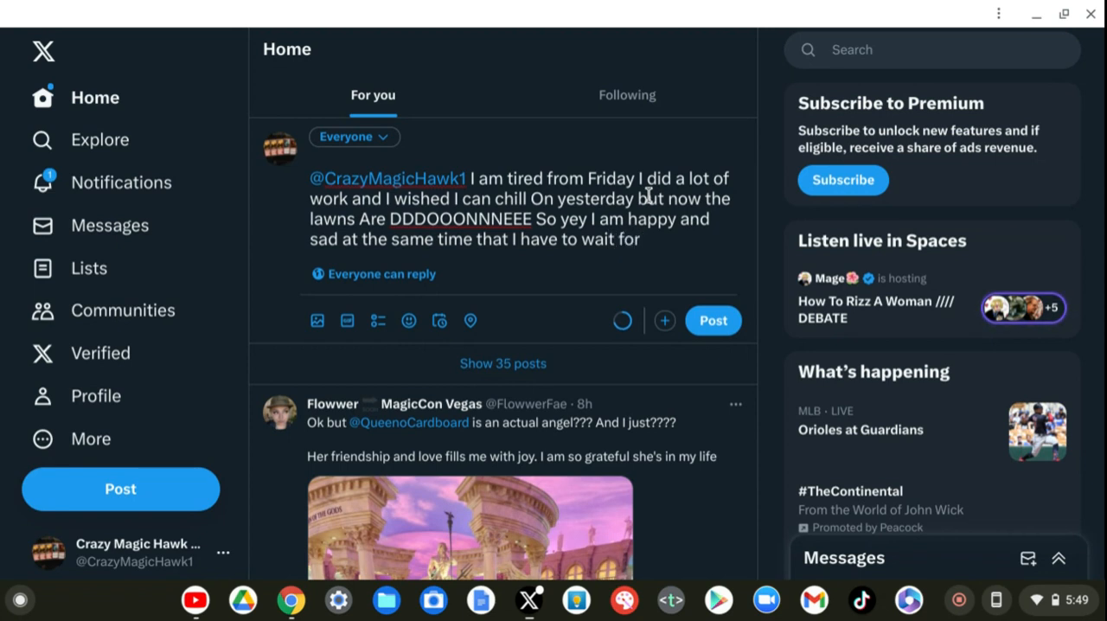
pyautogui.write('the state')
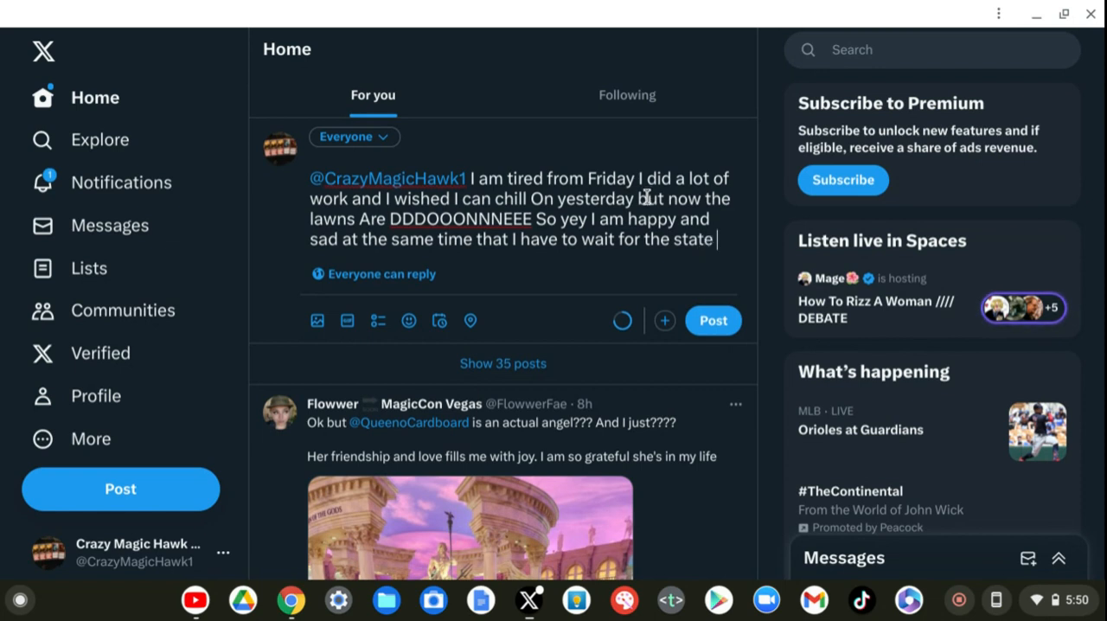
# - Continue the draft with "Of Idaho"
pyautogui.write('O')
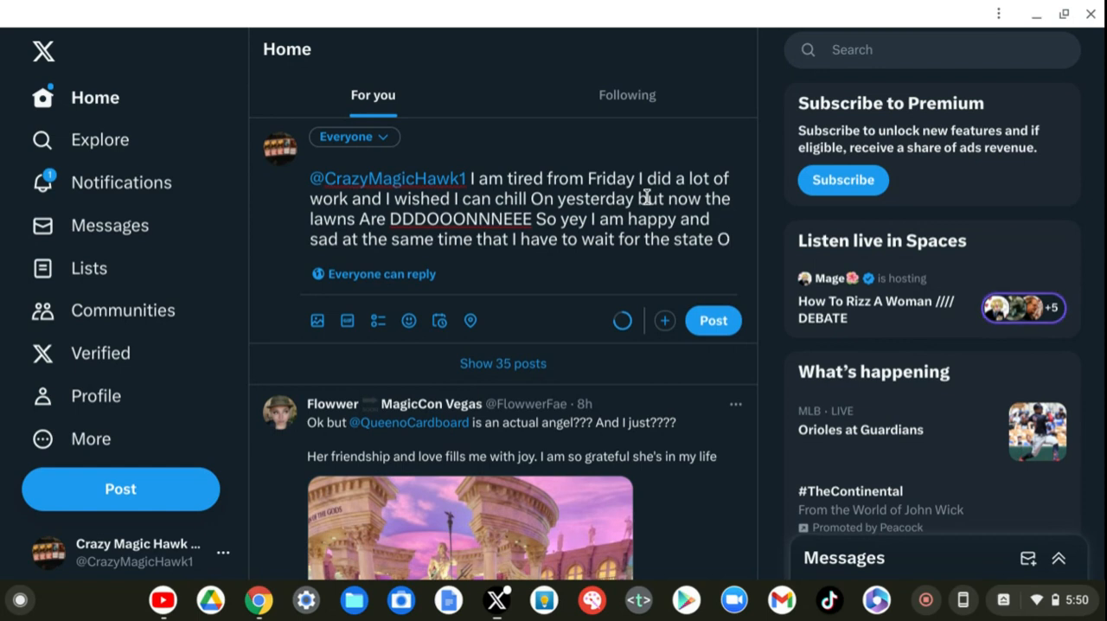
pyautogui.write('f')
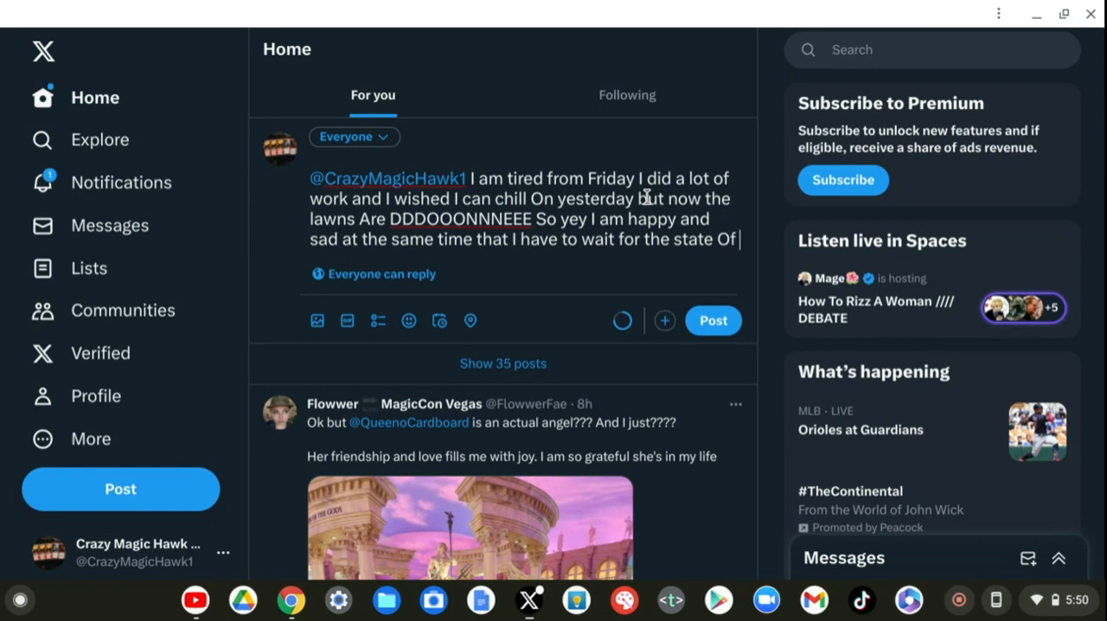
pyautogui.write('Id')
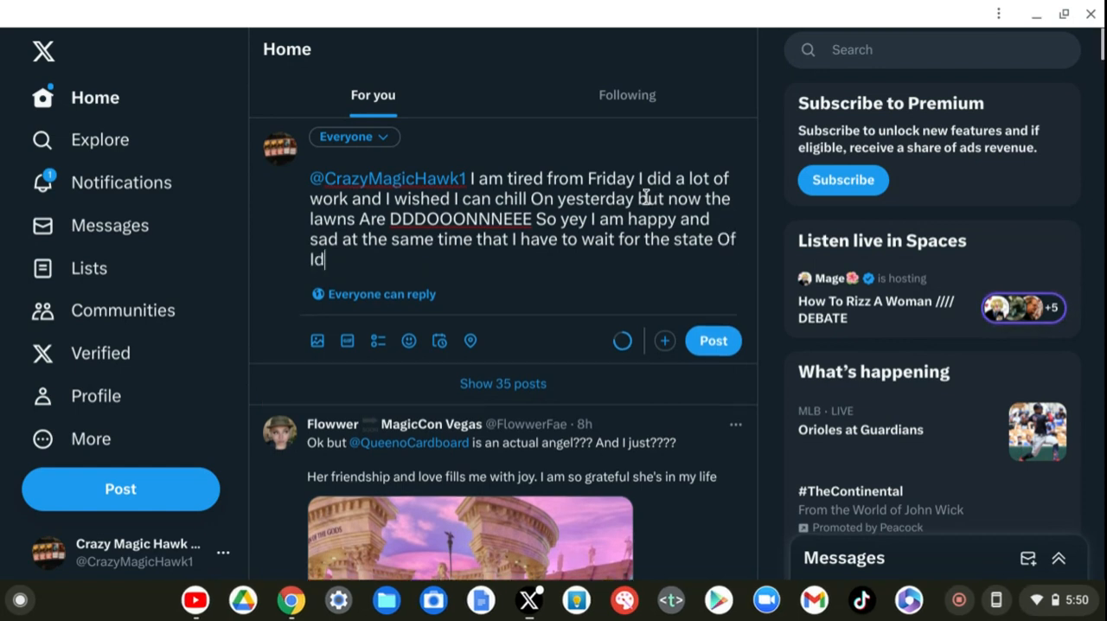
pyautogui.write('aho')
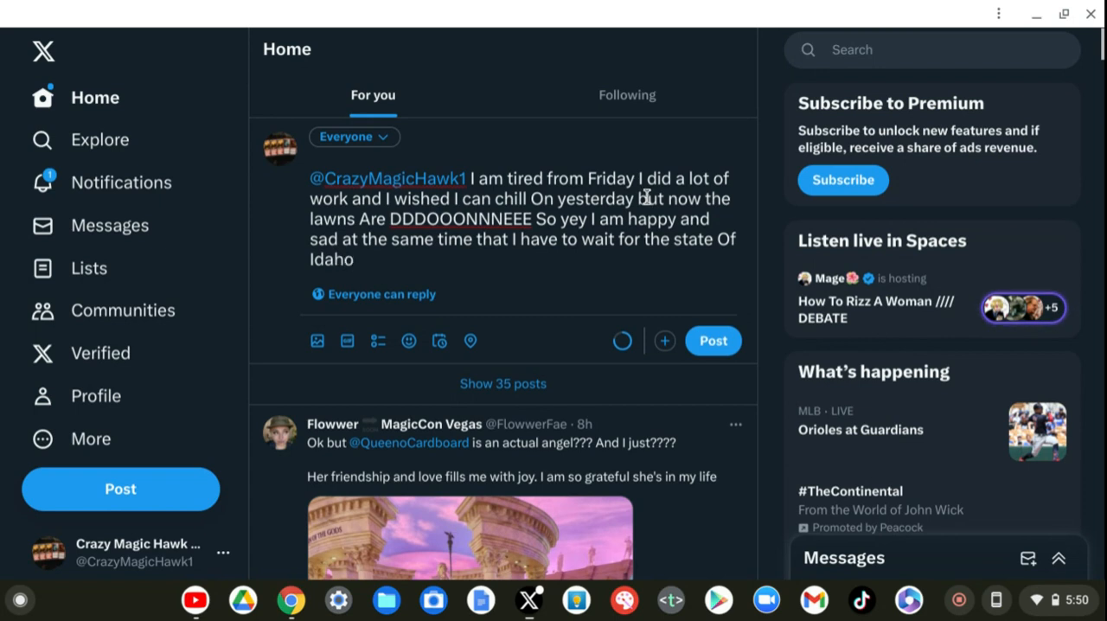
# - Add "to get Me a job so the" after the Idaho clause
pyautogui.write('to')
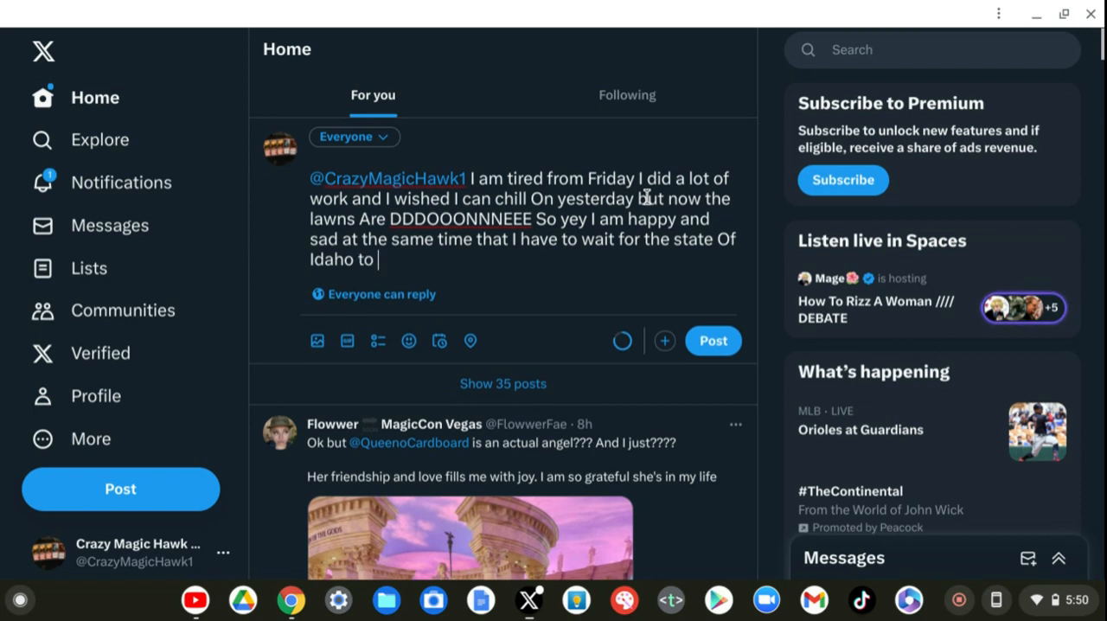
pyautogui.write('g')
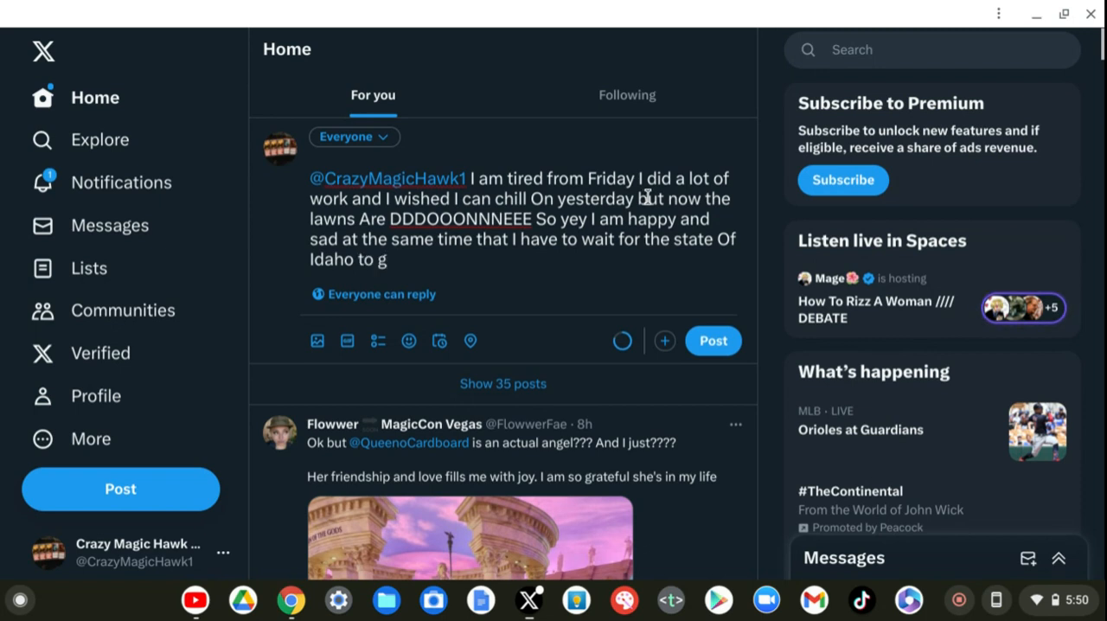
pyautogui.write('et')
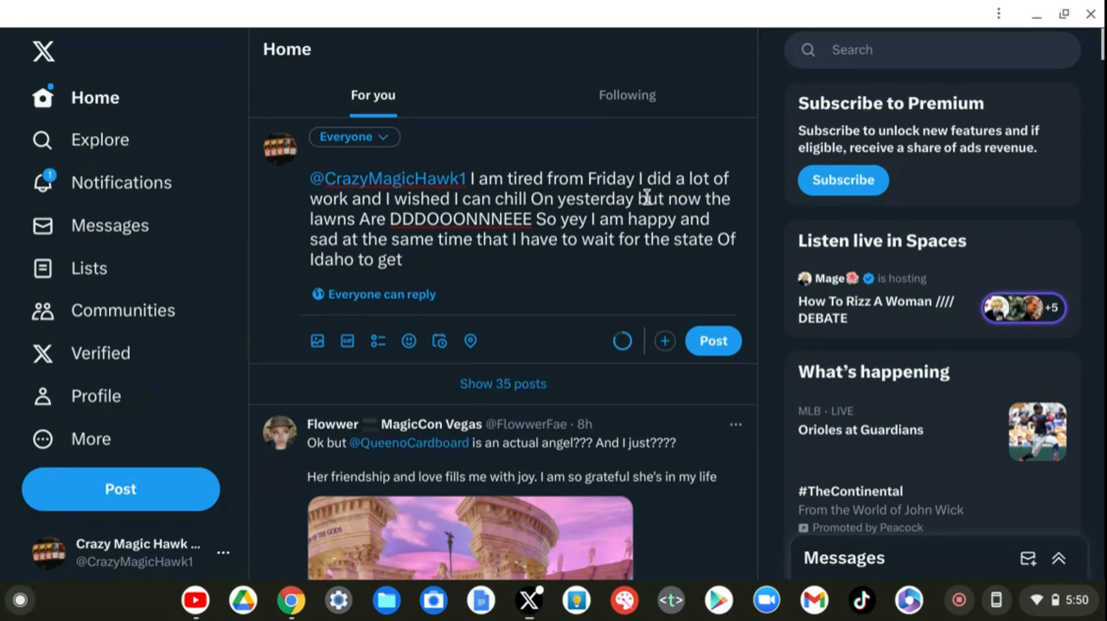
pyautogui.write('Me')
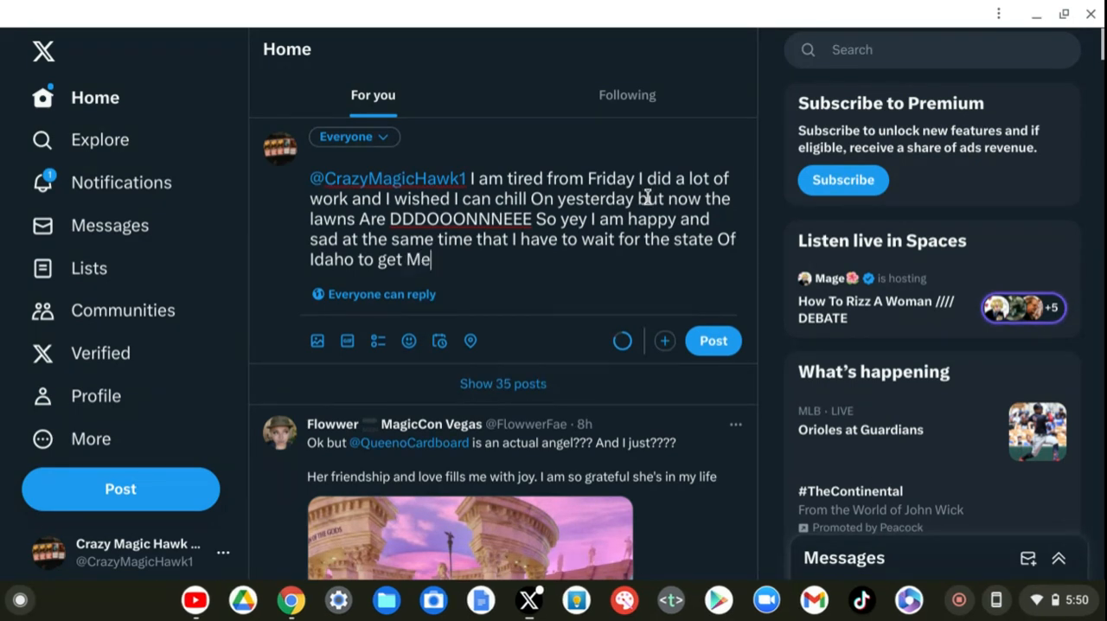
pyautogui.write('a')
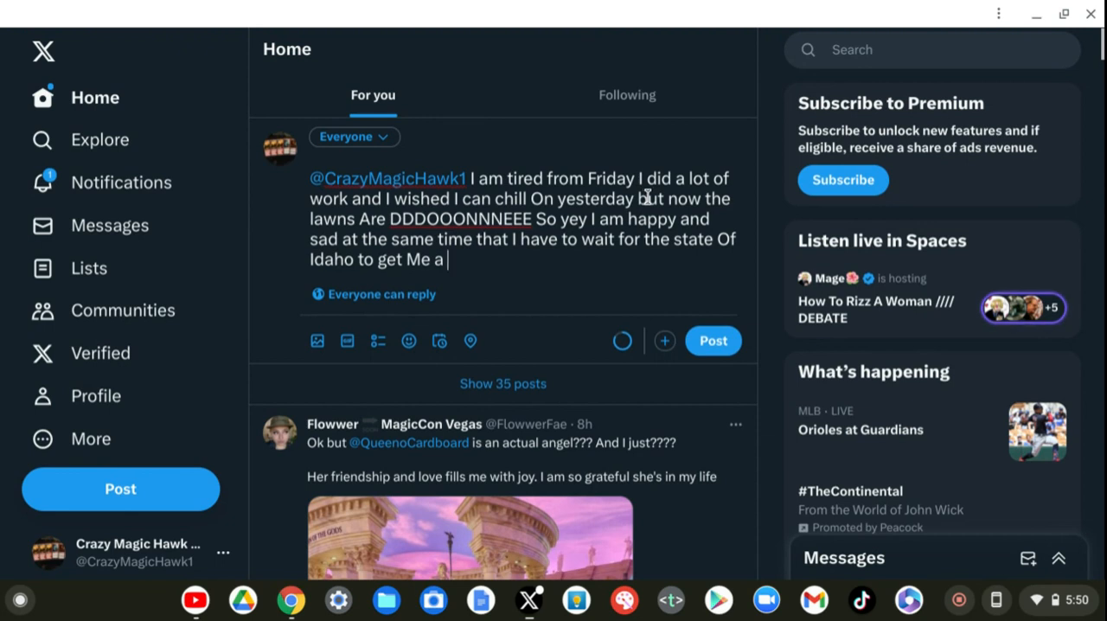
pyautogui.write('jo')
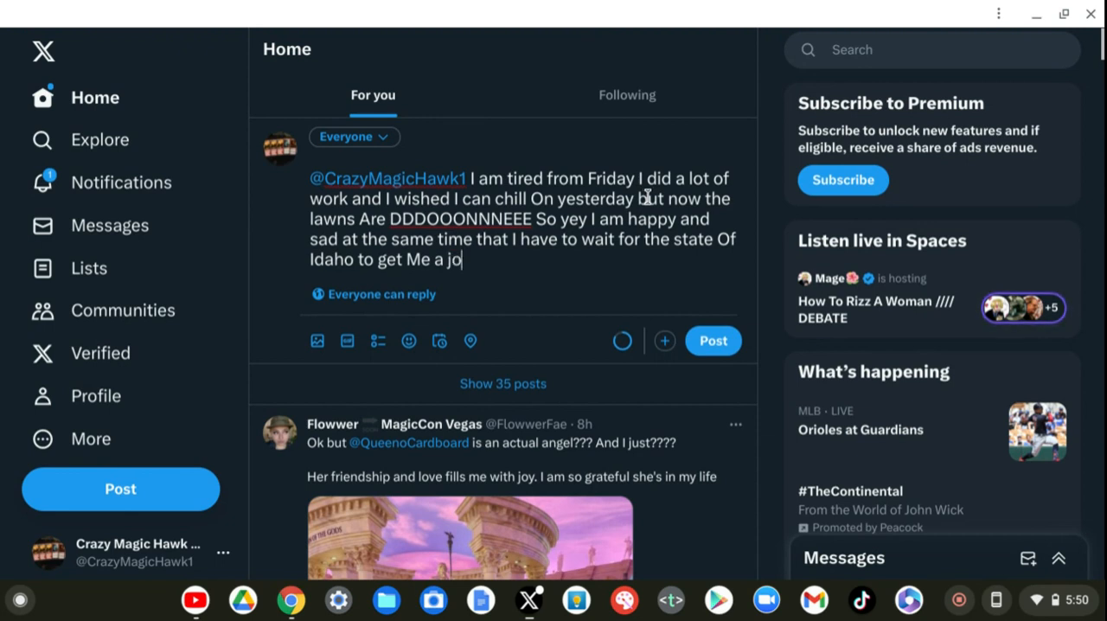
pyautogui.write('b')
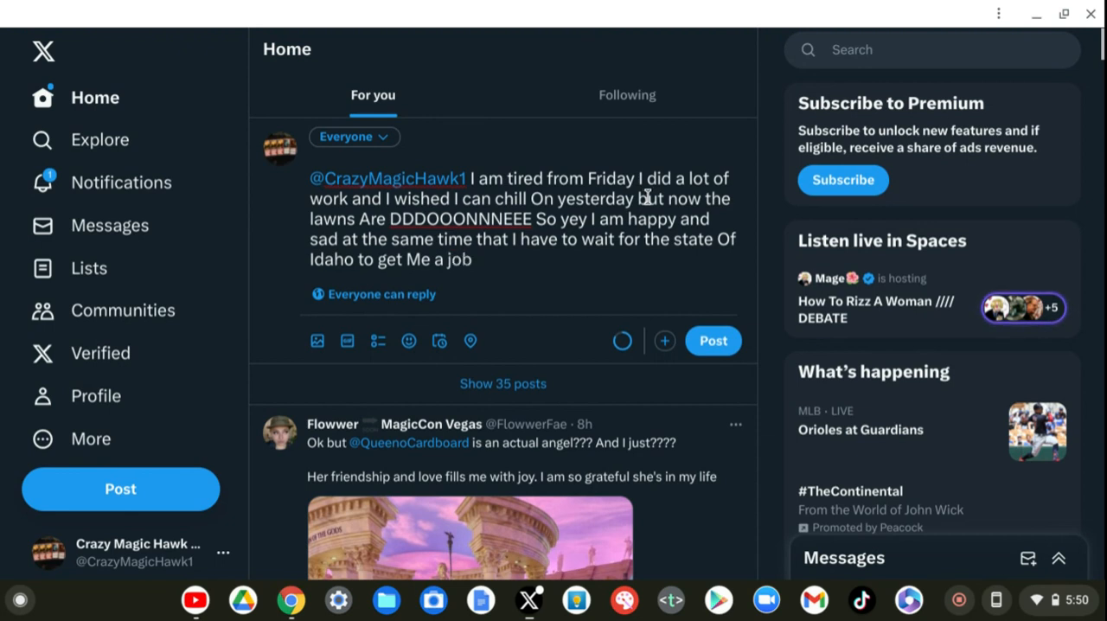
pyautogui.write('s')
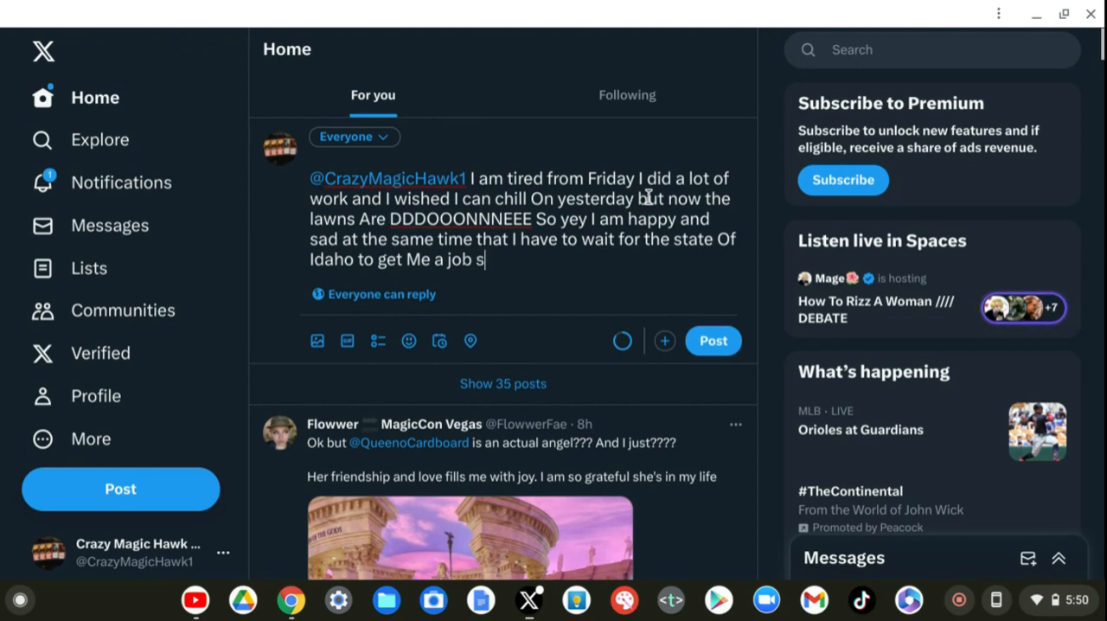
pyautogui.write('o')
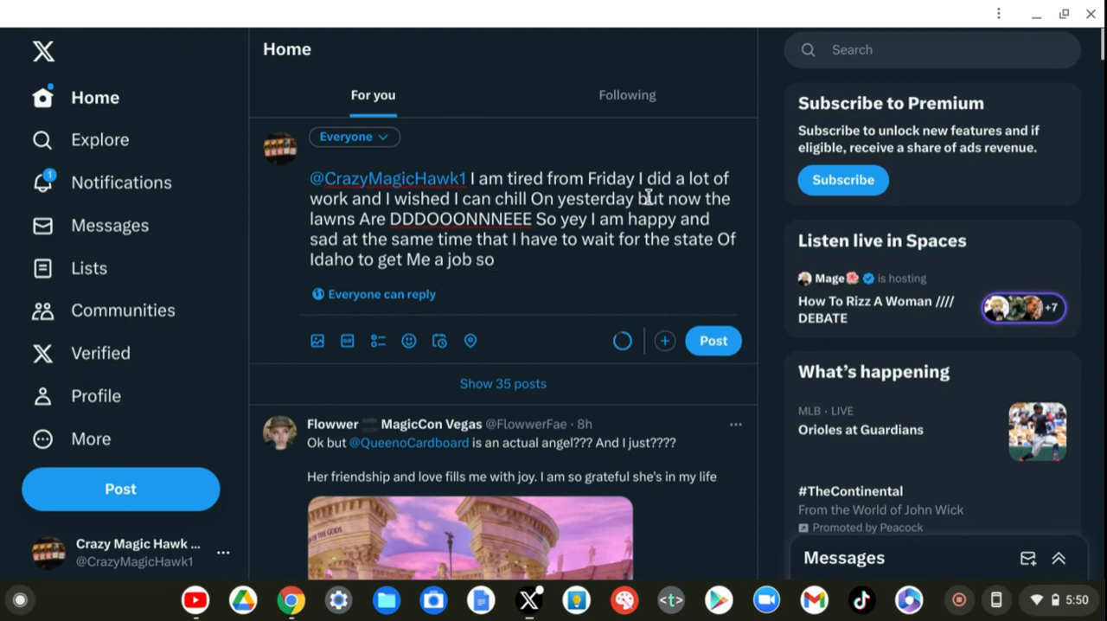
pyautogui.write('the wa')
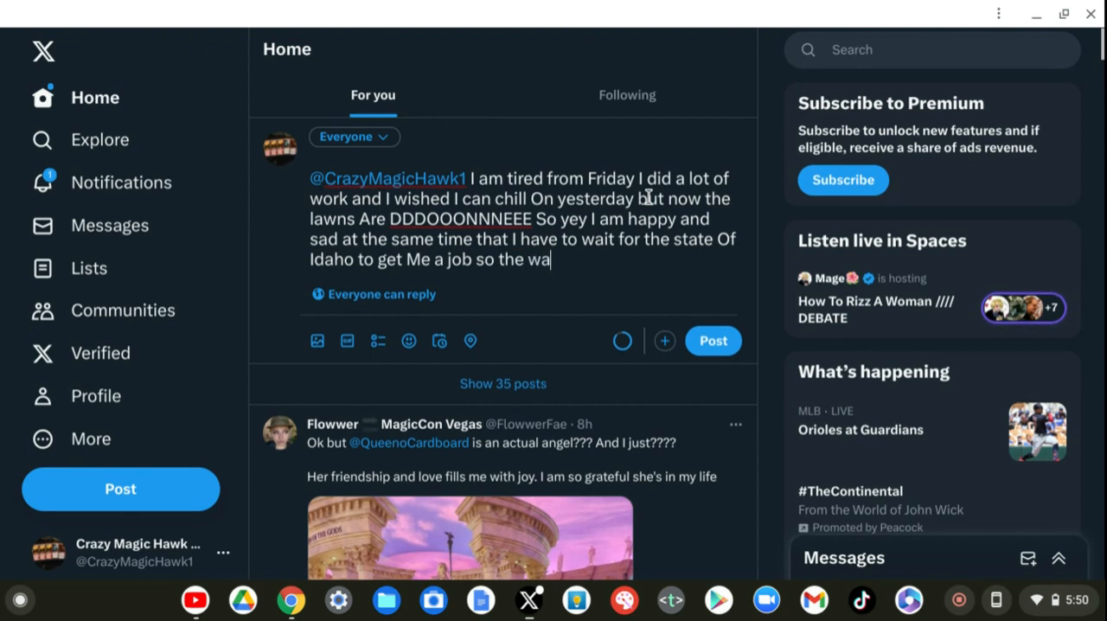
# - Finish the draft with "waiting game is now being played"
pyautogui.write('it')
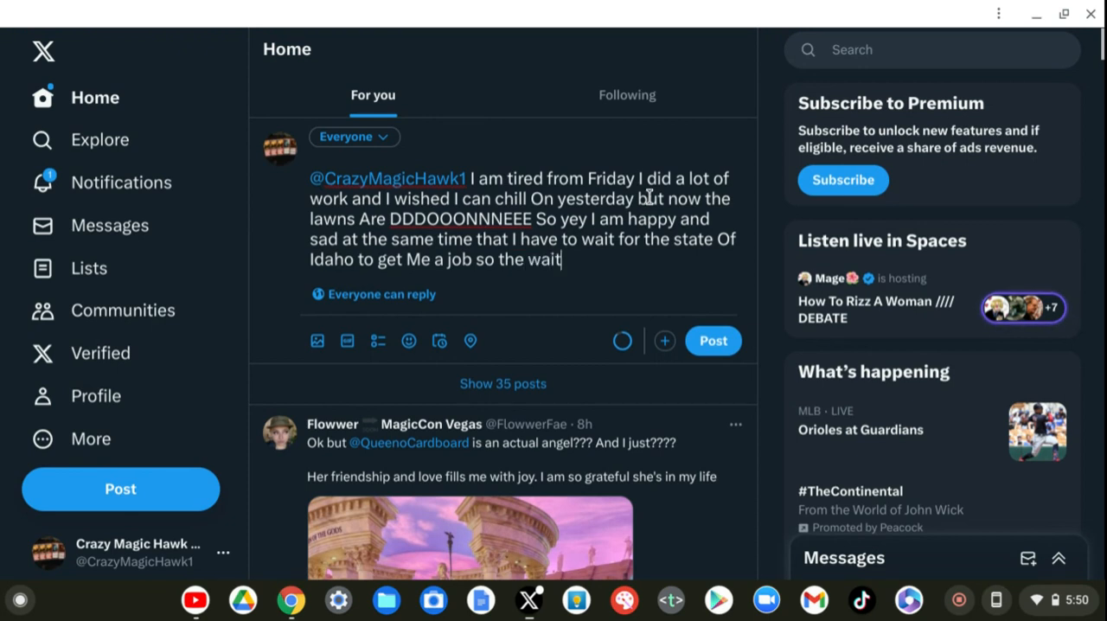
pyautogui.write('in')
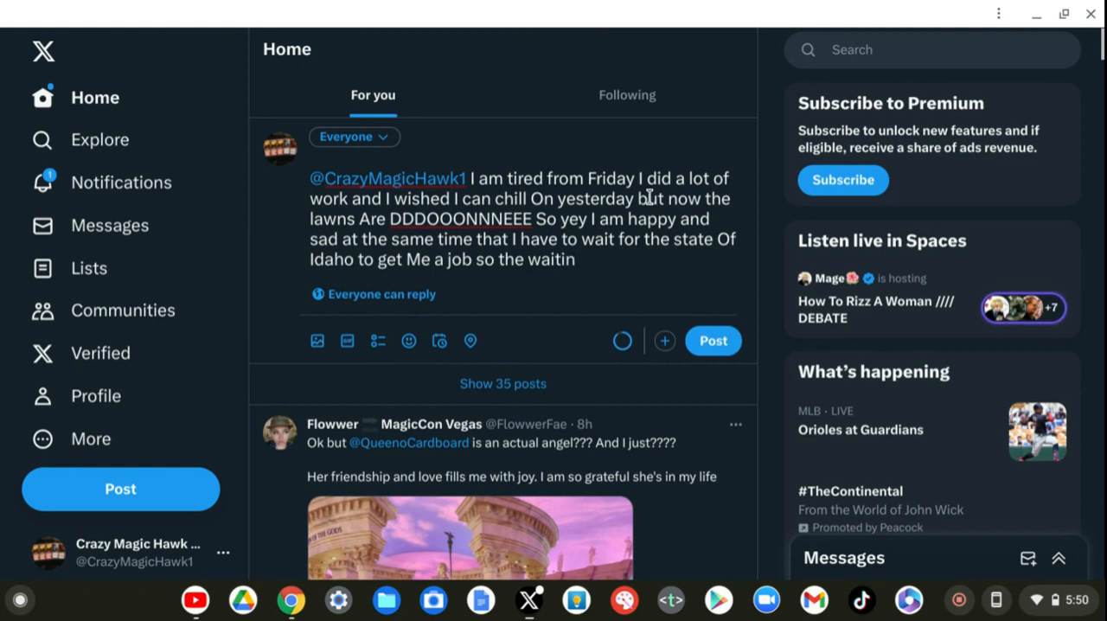
pyautogui.write('g')
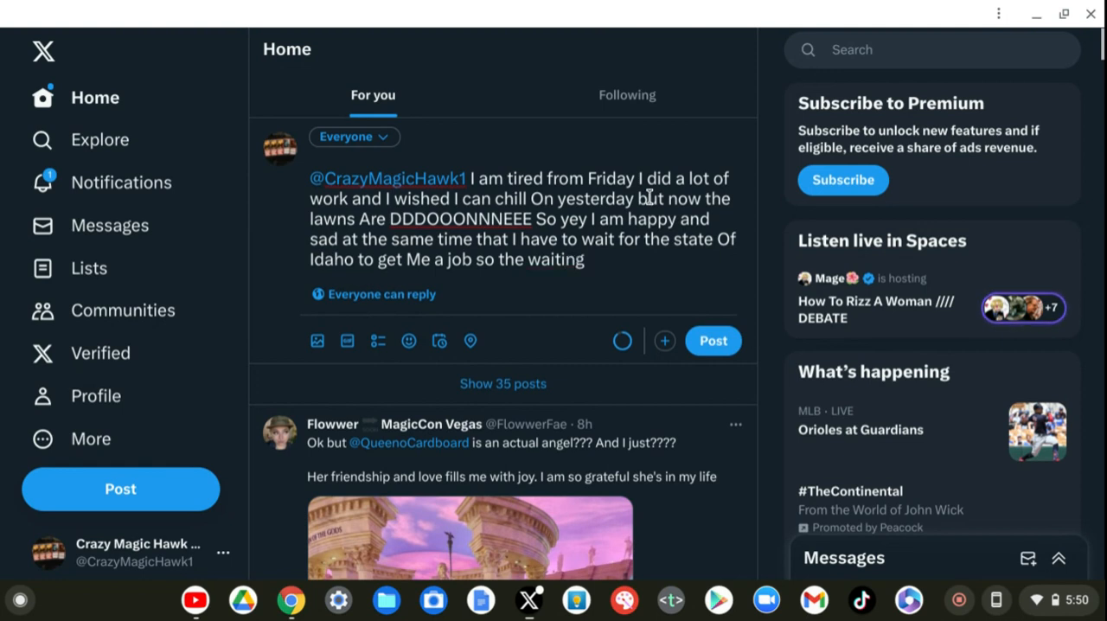
pyautogui.write('g')
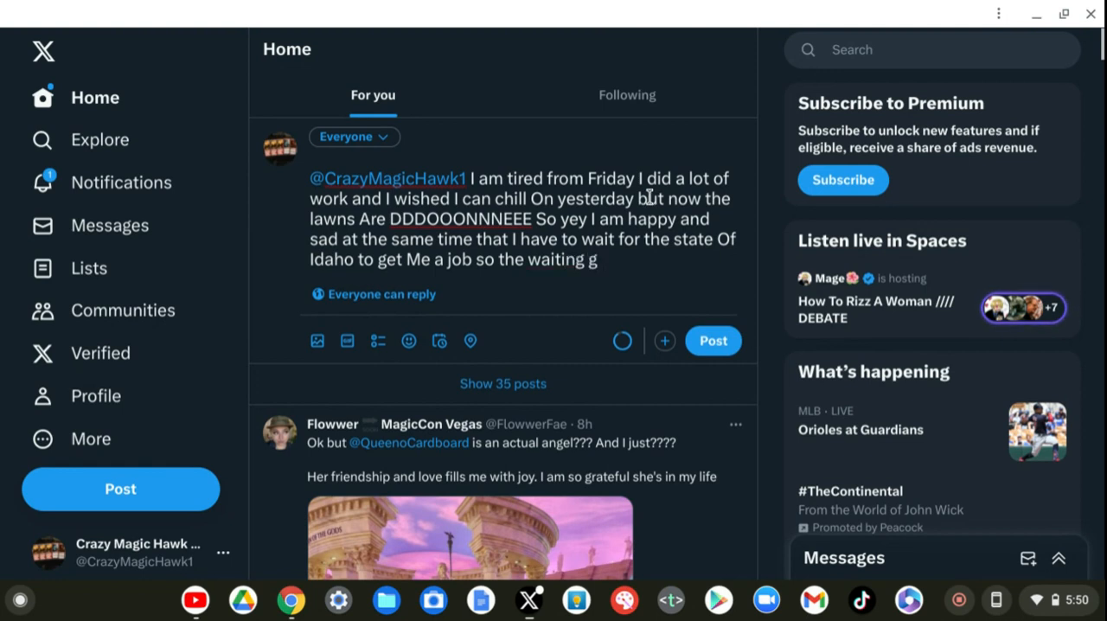
pyautogui.write('ame')
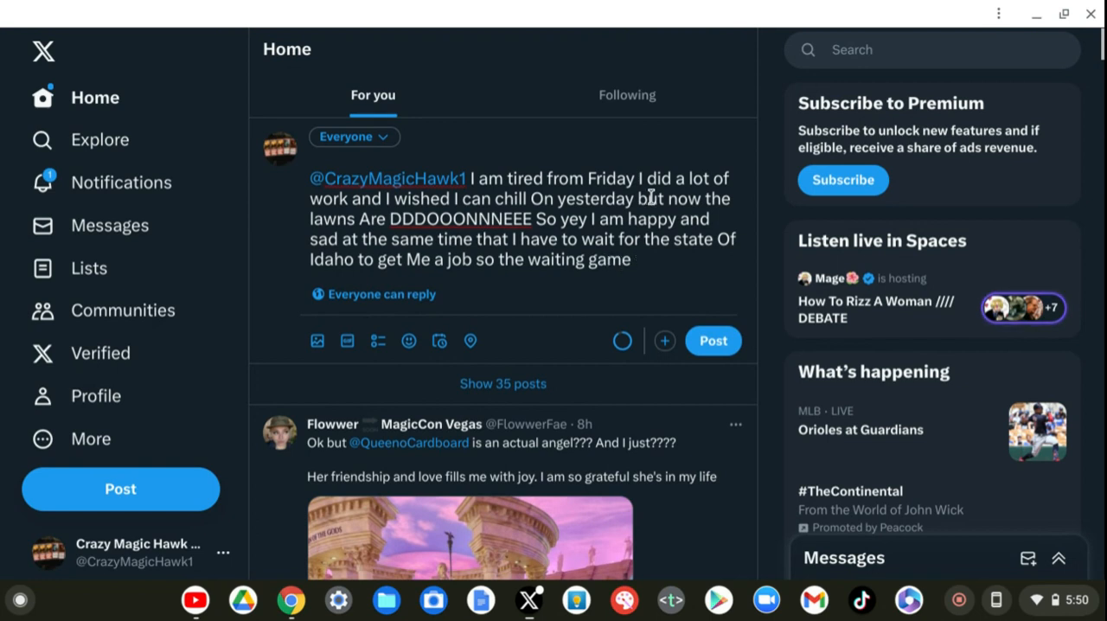
pyautogui.write('is')
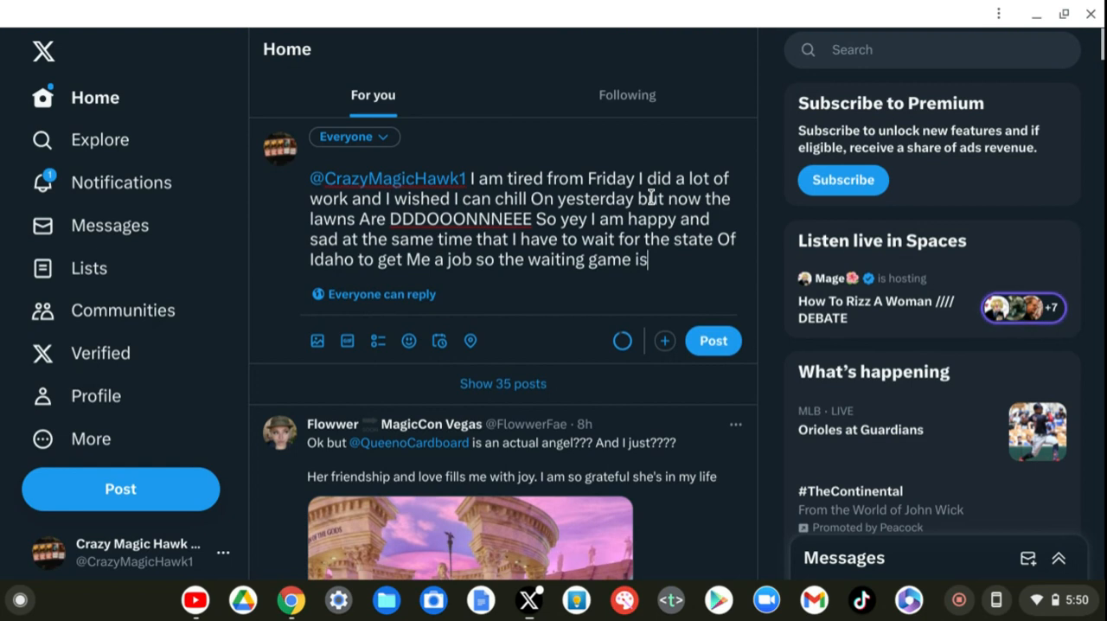
pyautogui.write('now')
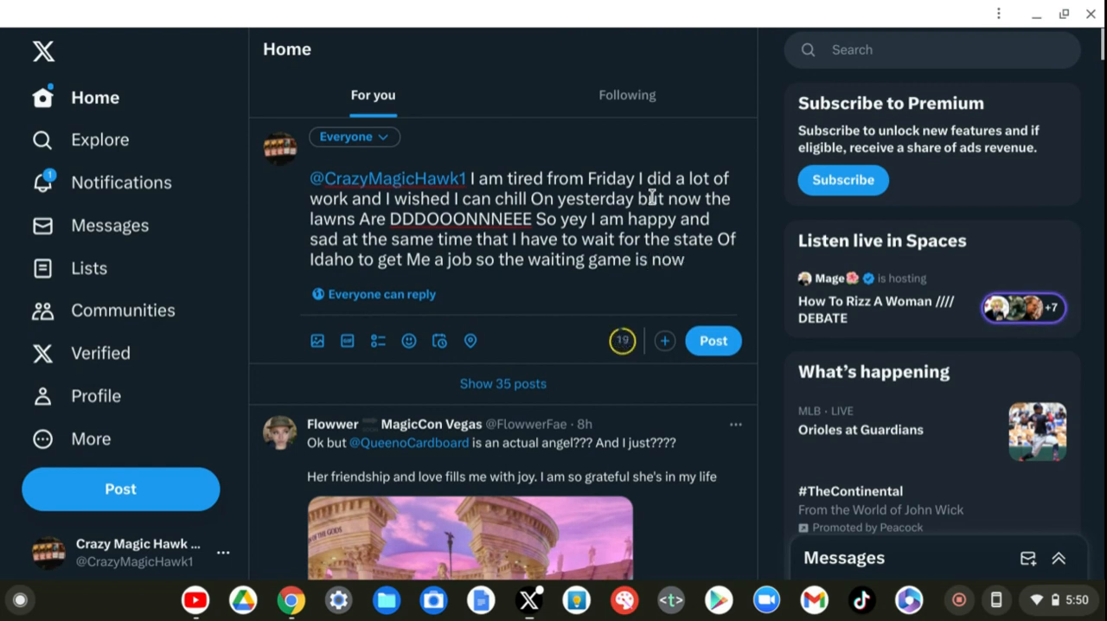
pyautogui.write('b')
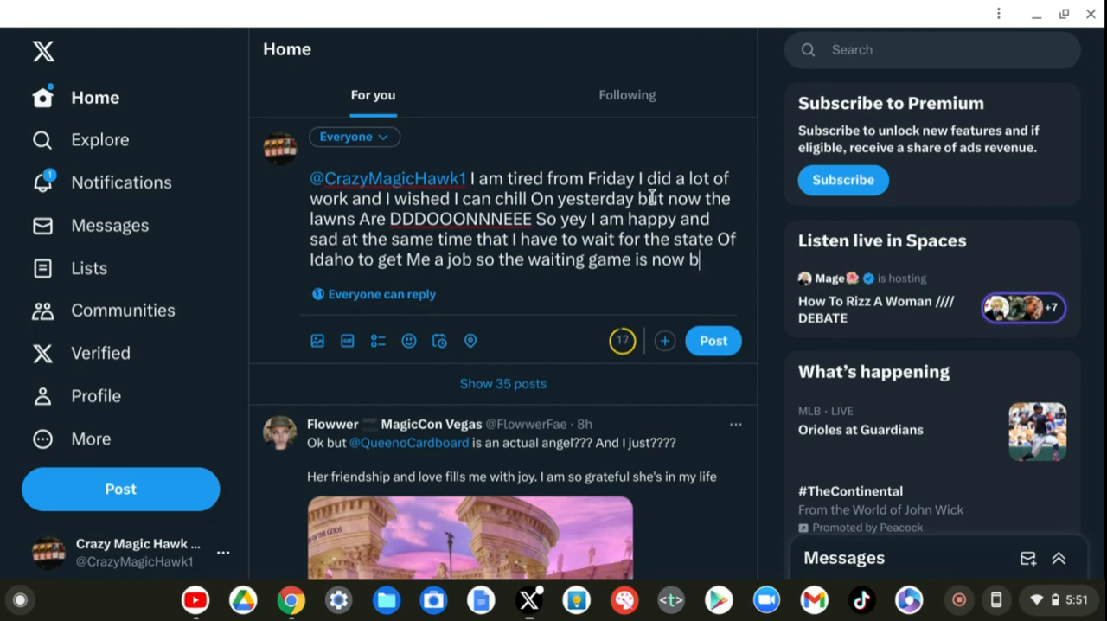
pyautogui.write('eing')
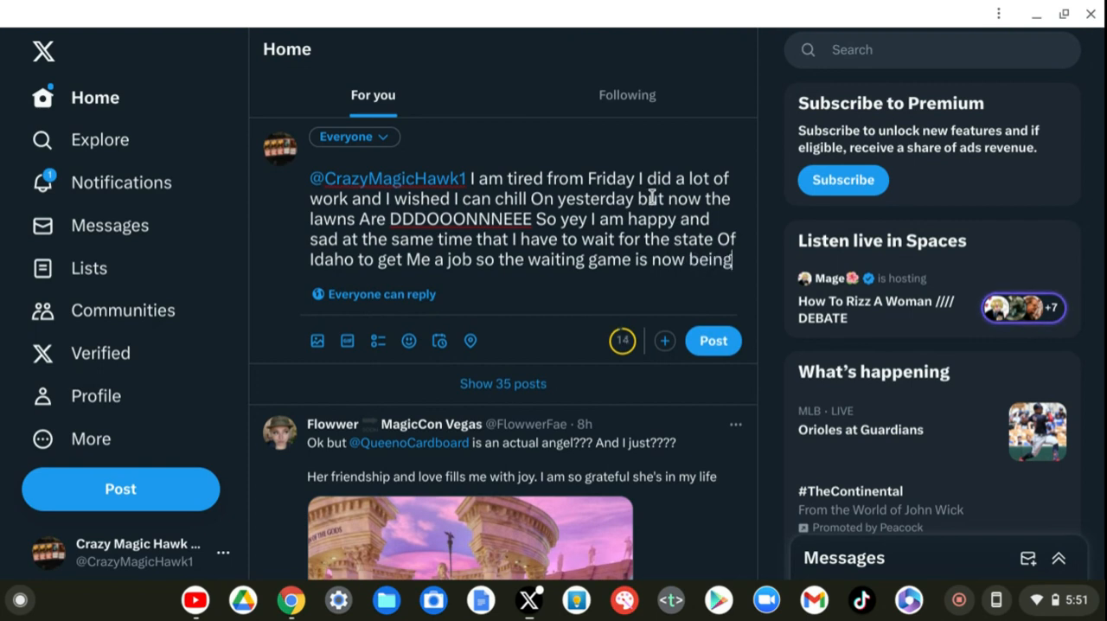
pyautogui.write('p')
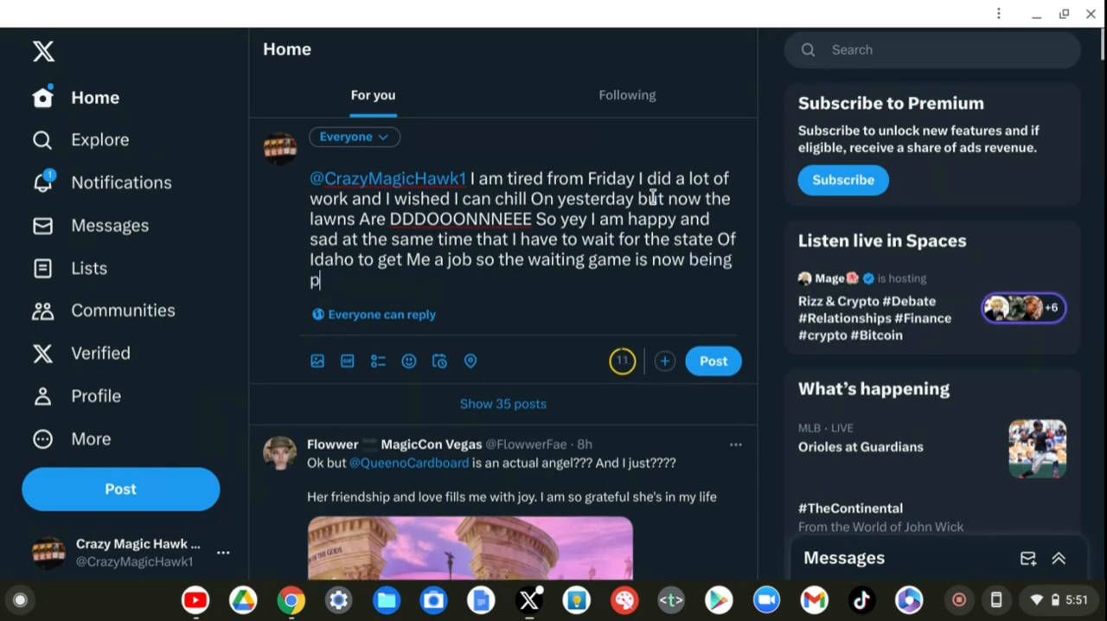
pyautogui.write('l')
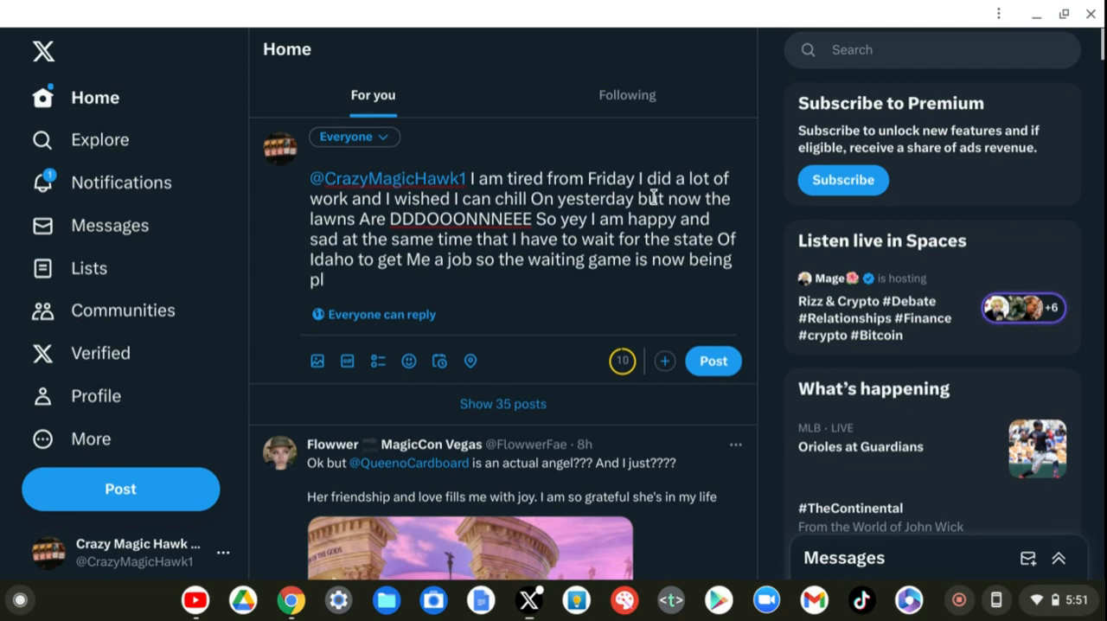
pyautogui.write('a')
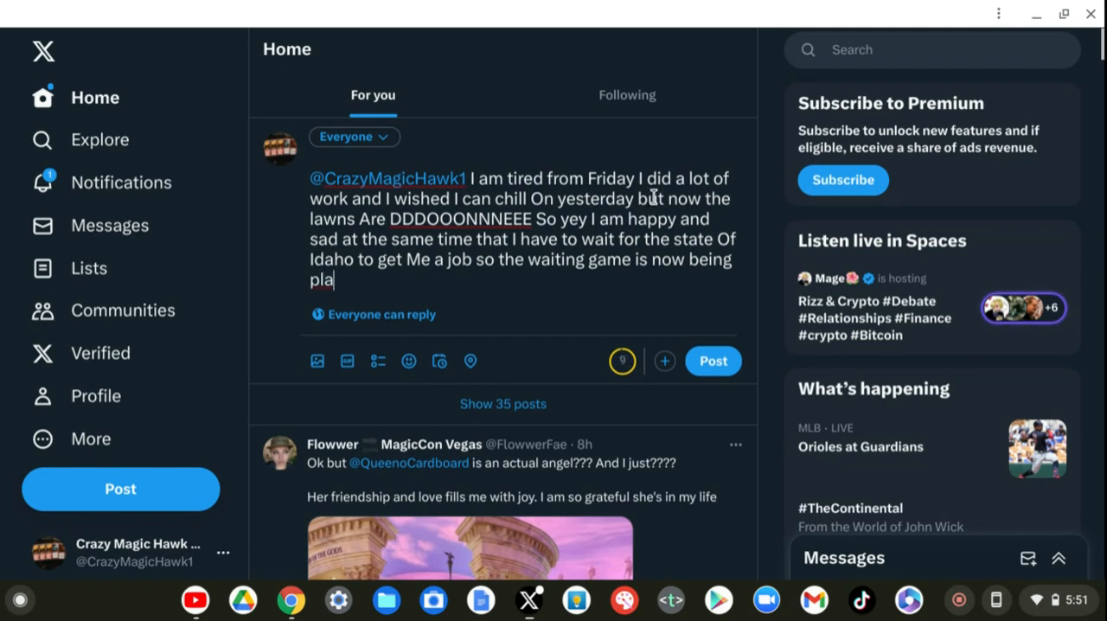
pyautogui.write('y')
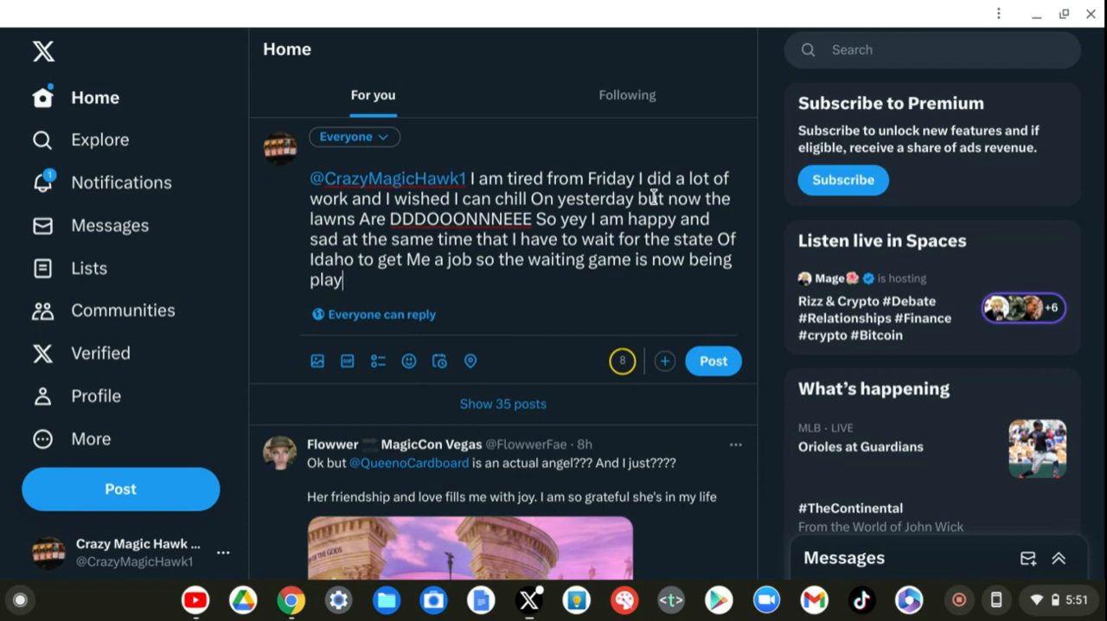
pyautogui.write('ed')
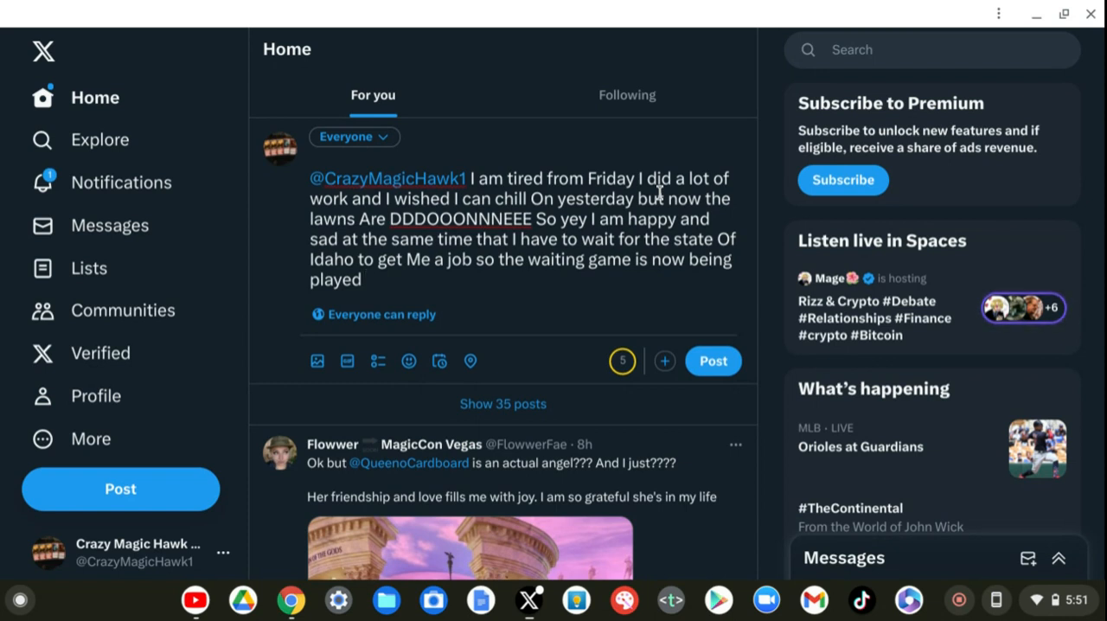
# - Publish the finished tweet and like it in the Home timeline
pyautogui.click(363, 279)
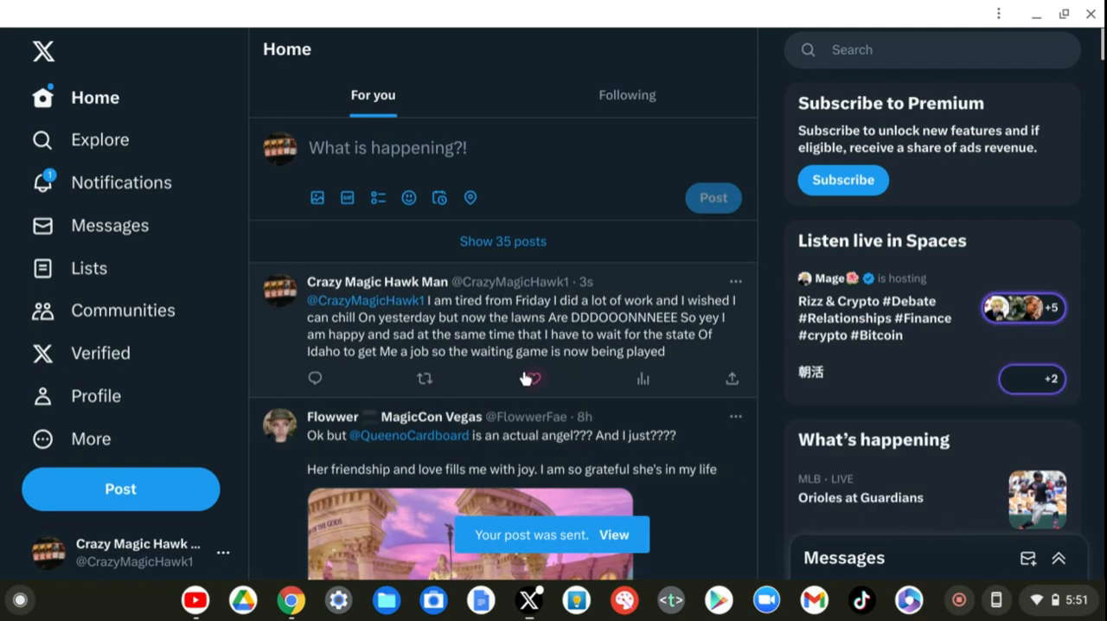
pyautogui.click(527, 377)
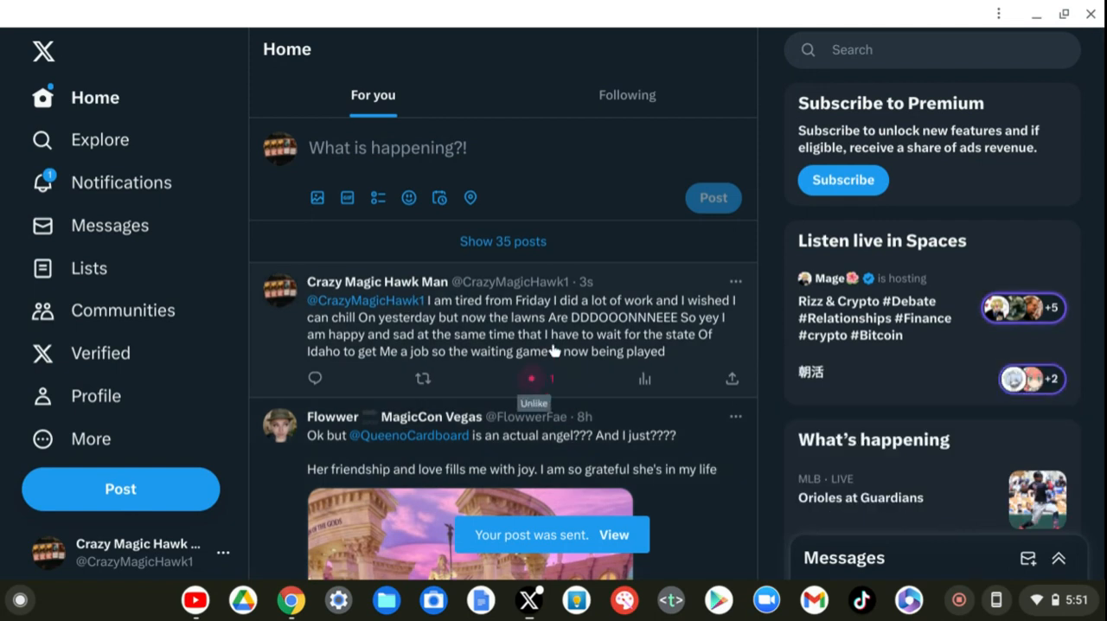
pyautogui.click(531, 377)
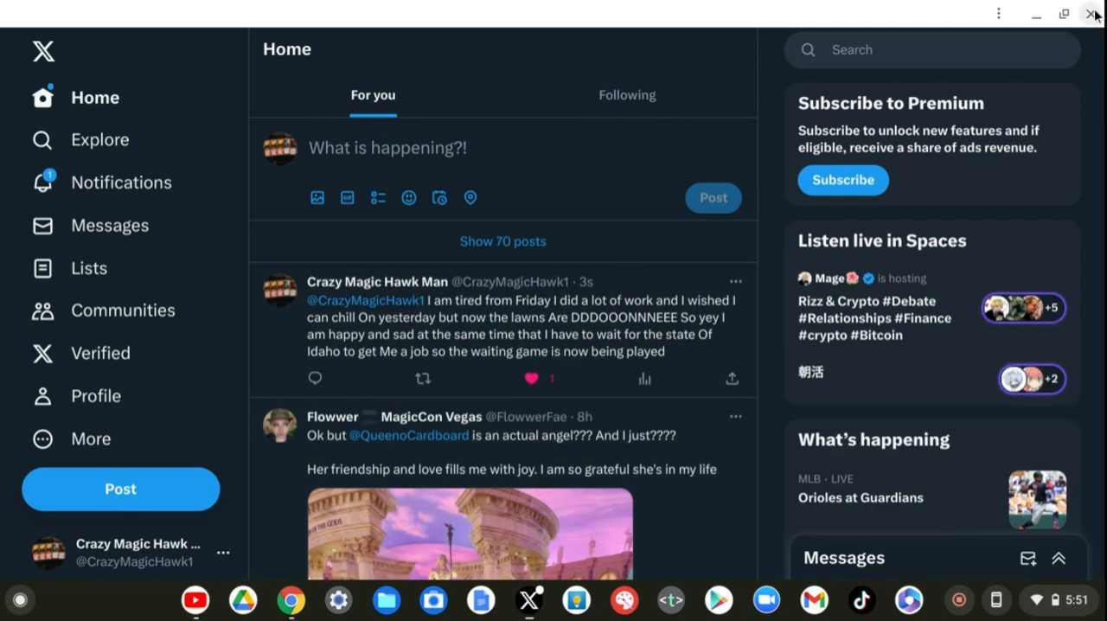